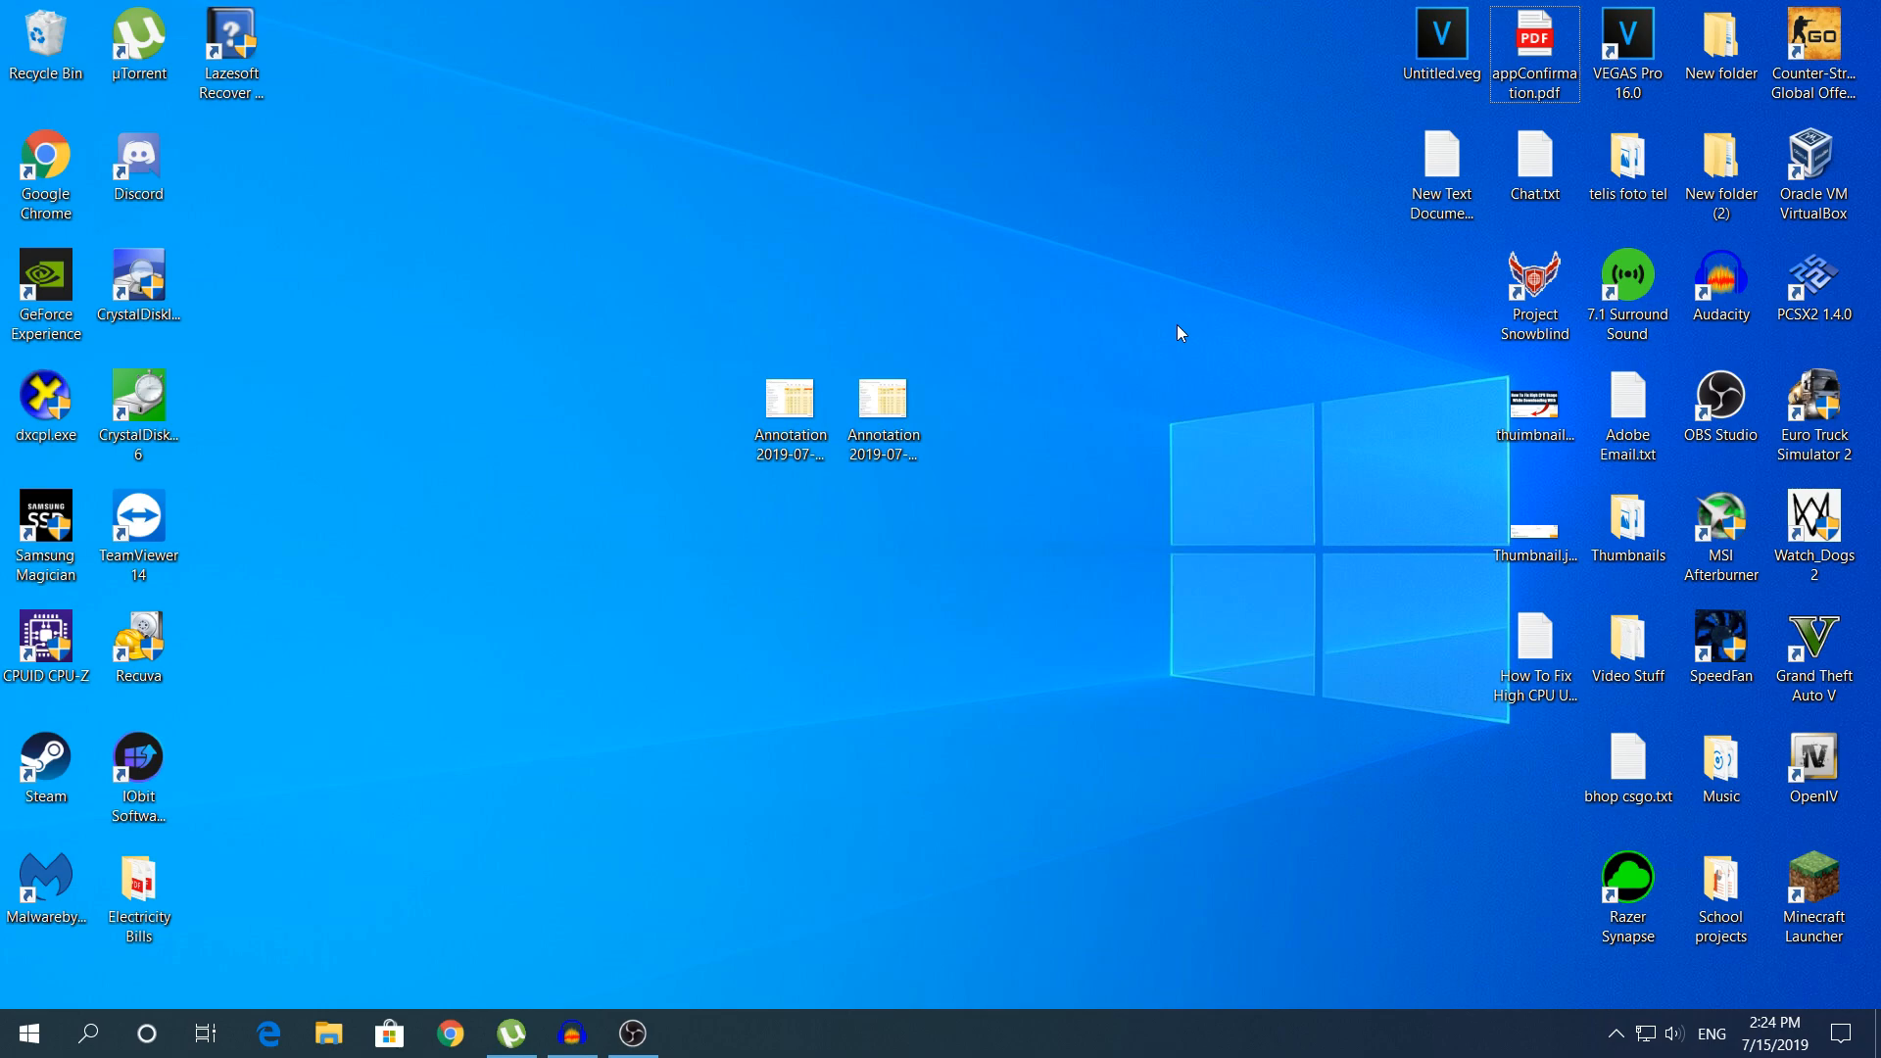
{"action": "mouse_move", "coordinate": [1168, 316]}
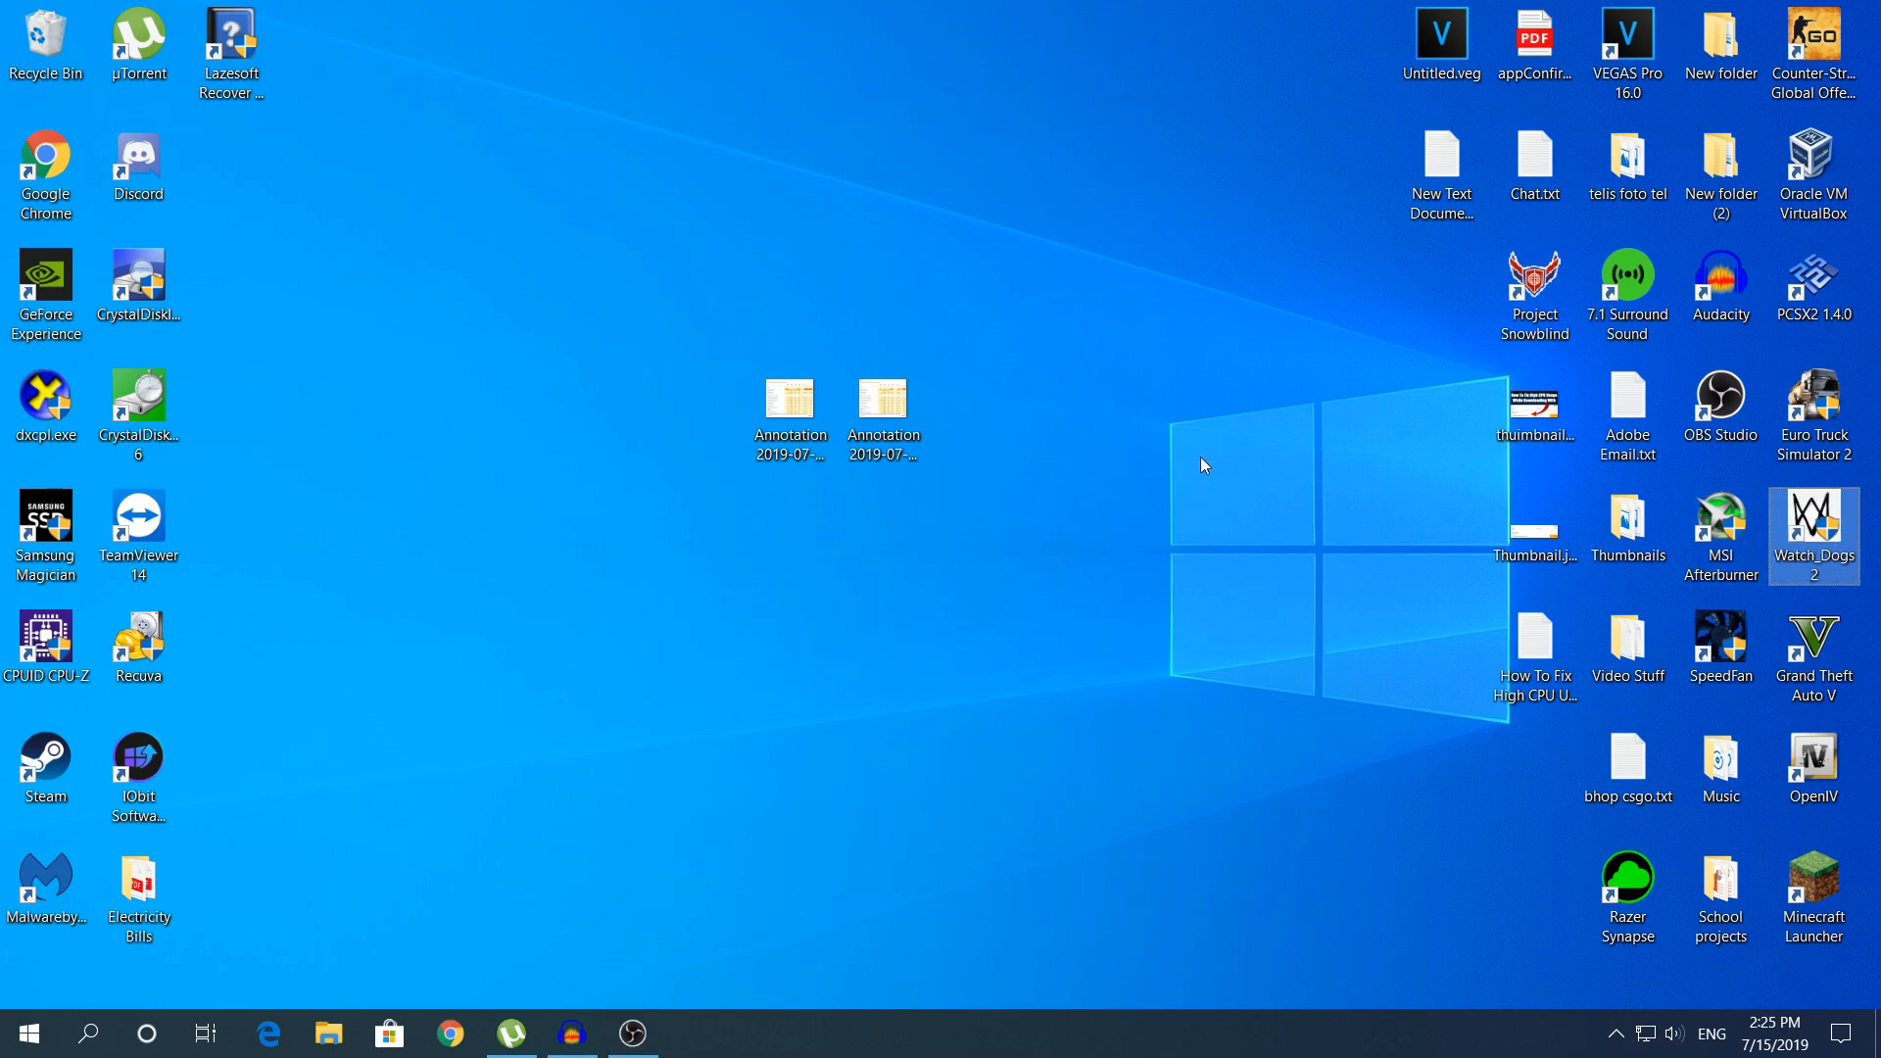
{"action": "mouse_move", "coordinate": [944, 498]}
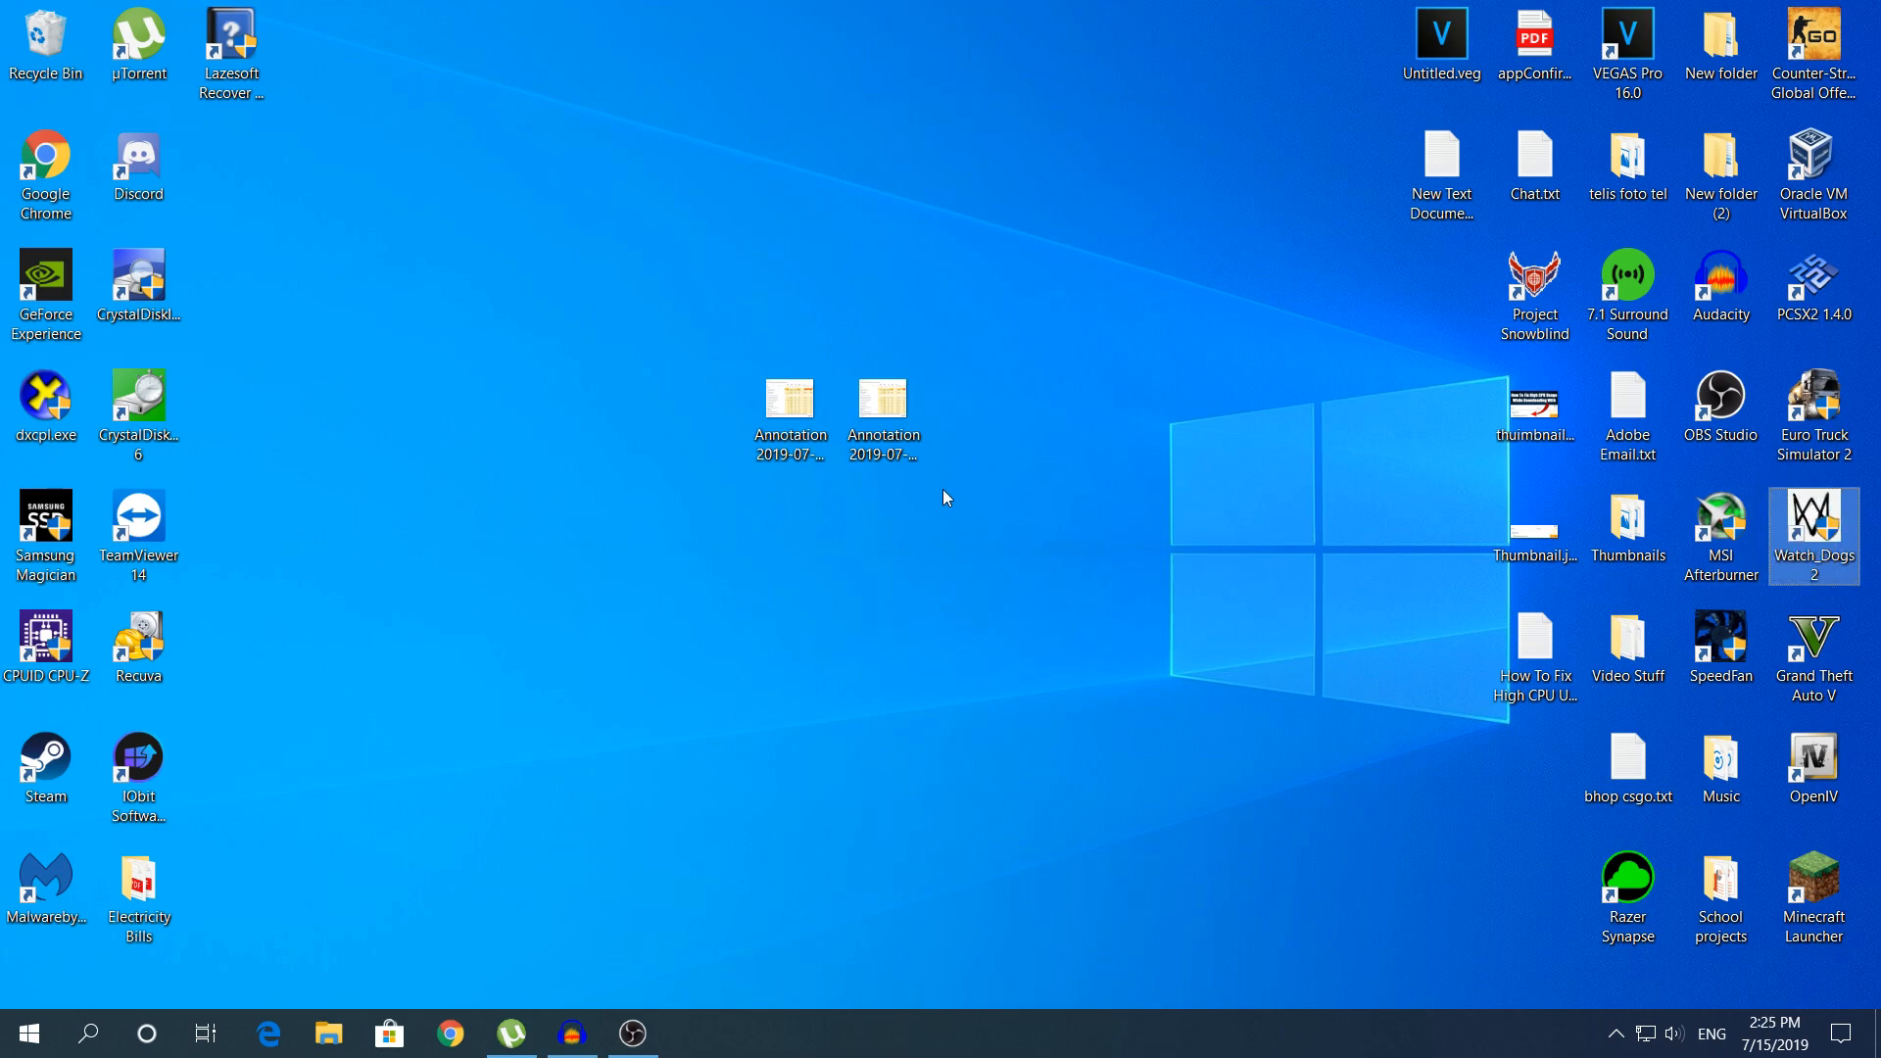
Step: View the Annotation screenshot of Task Manager showing µTorrent's CPU use in Photos
{"action": "left_click", "coordinate": [789, 418]}
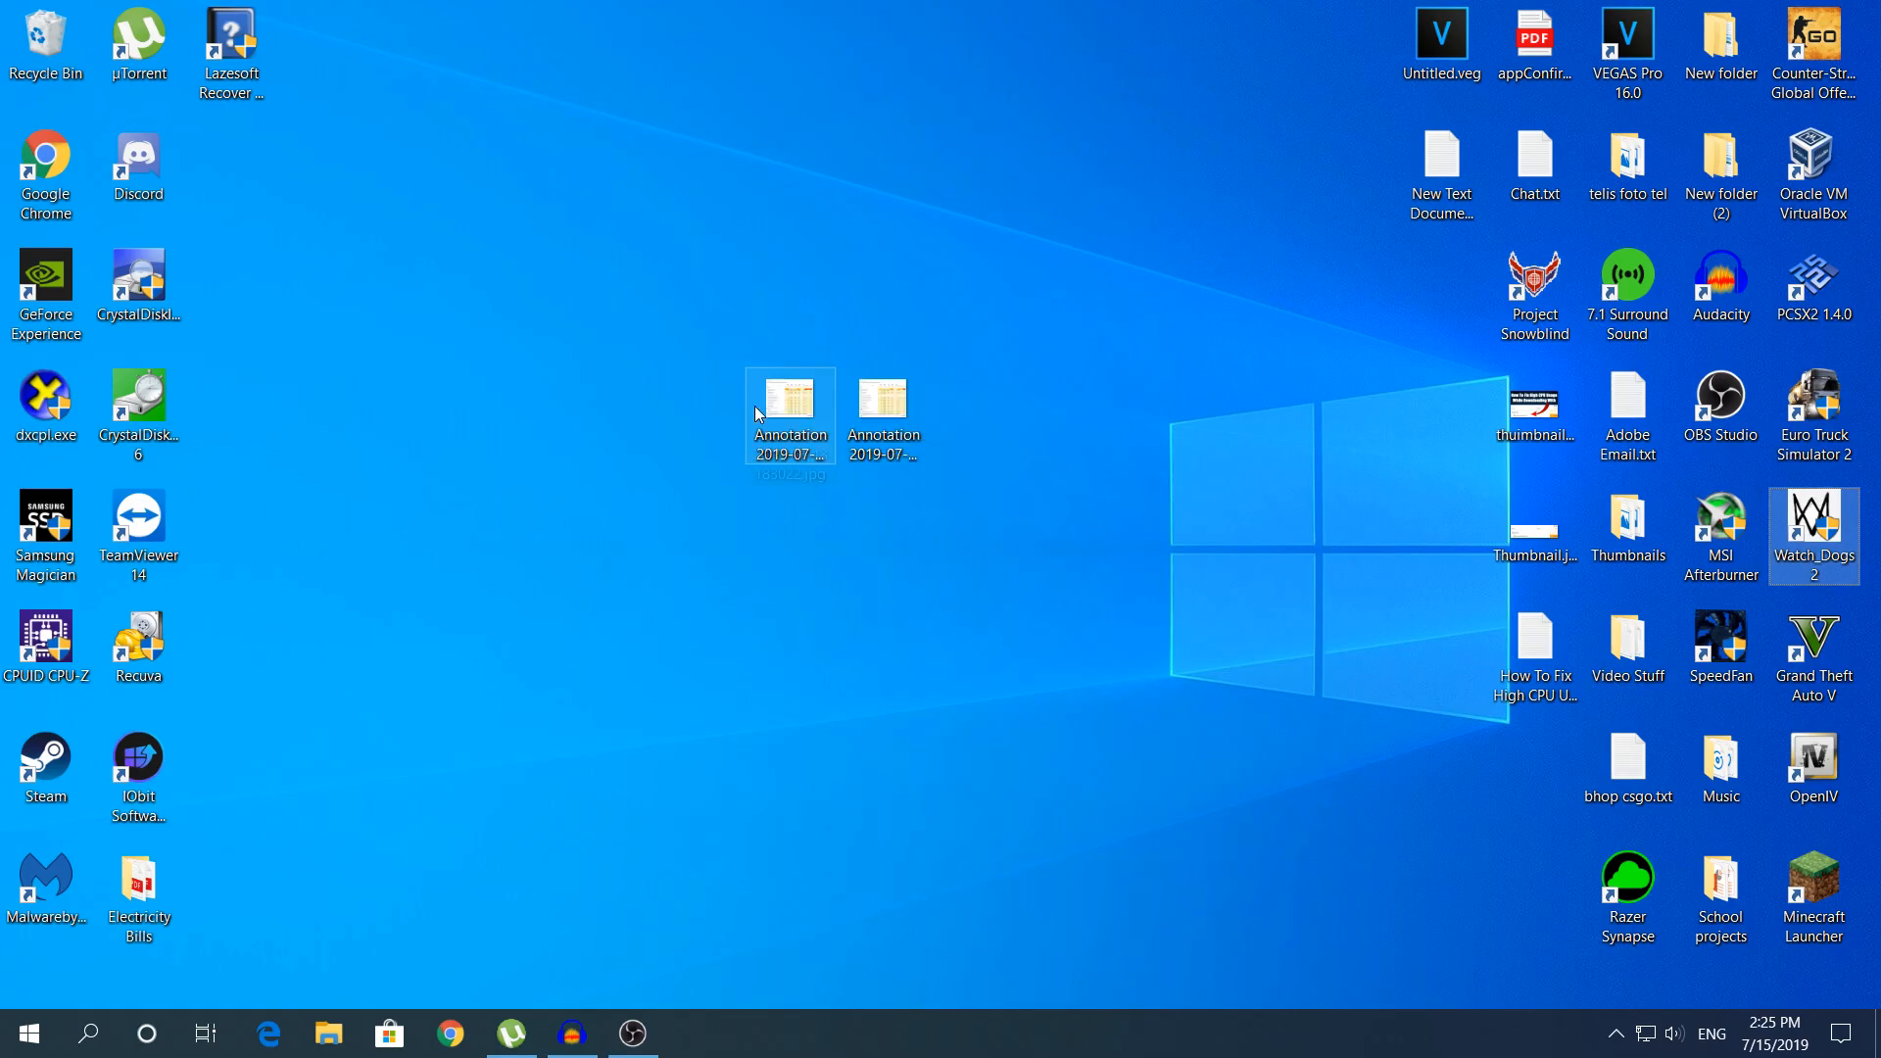
{"action": "double_click", "coordinate": [790, 408]}
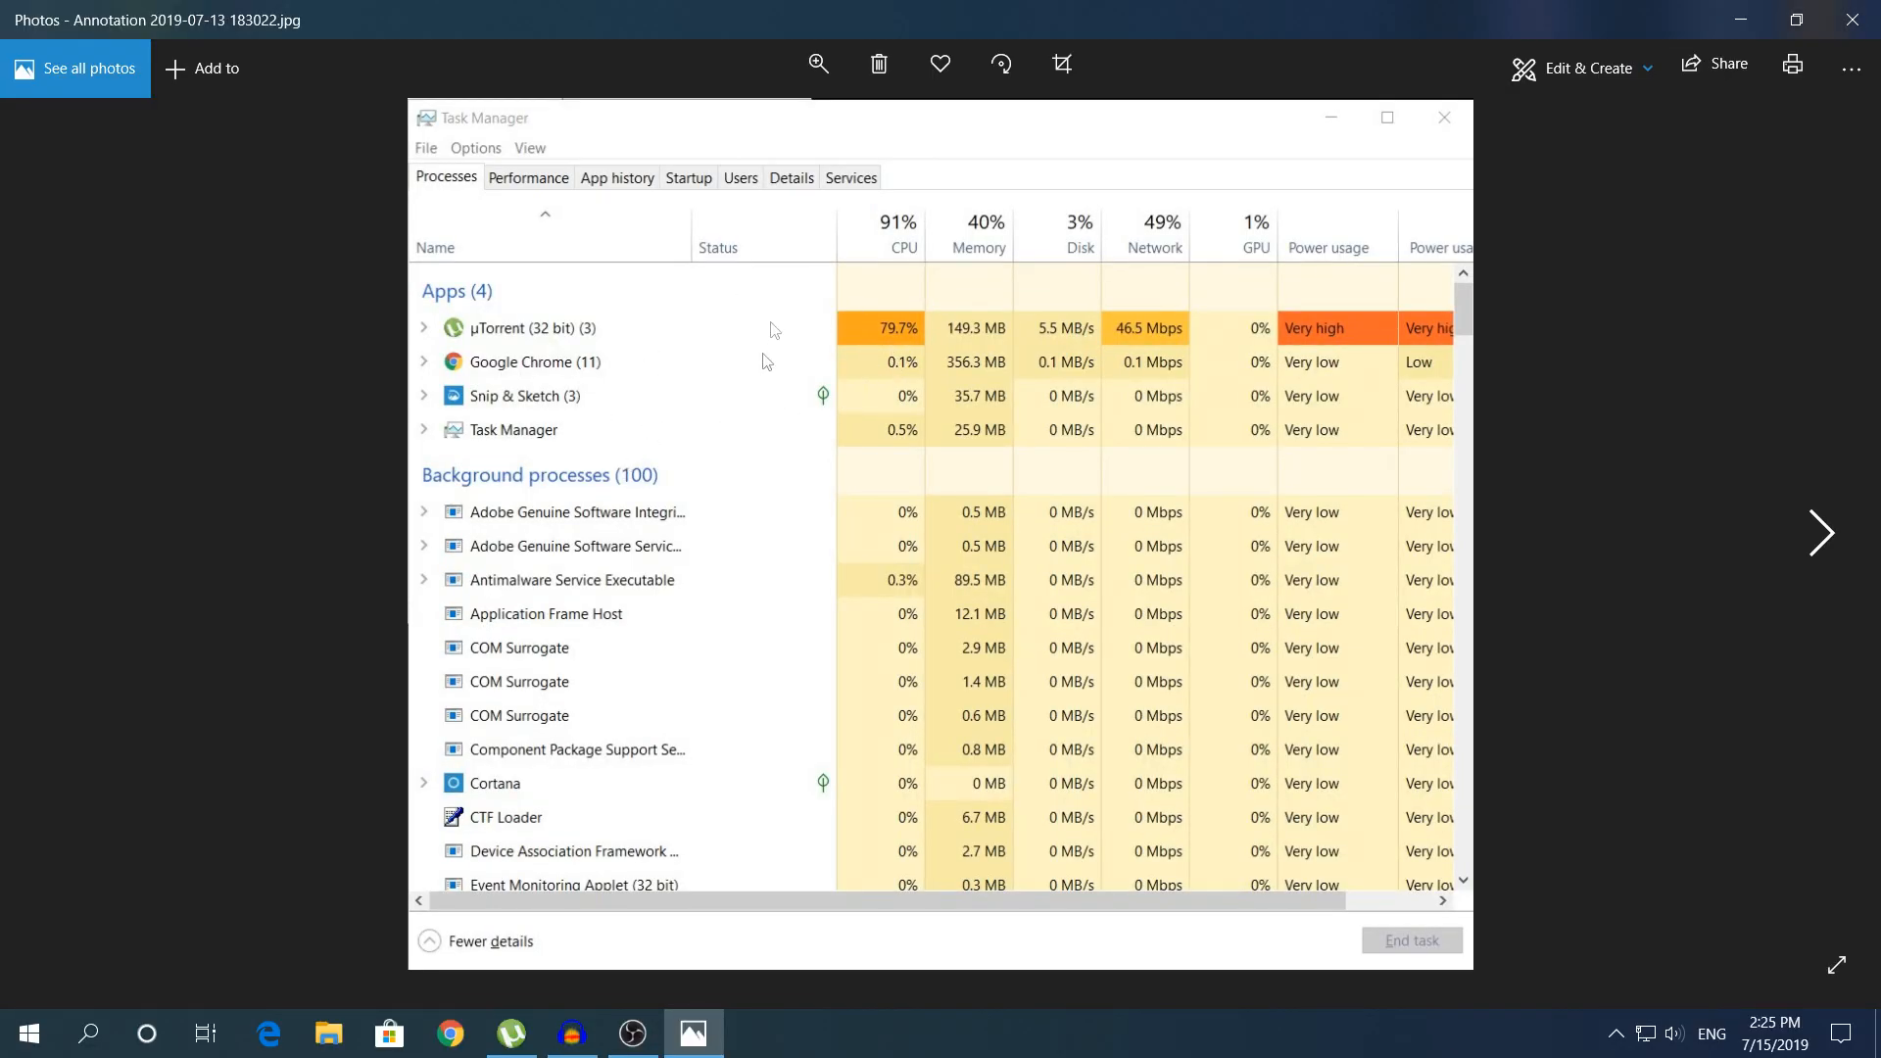
{"action": "mouse_move", "coordinate": [864, 327]}
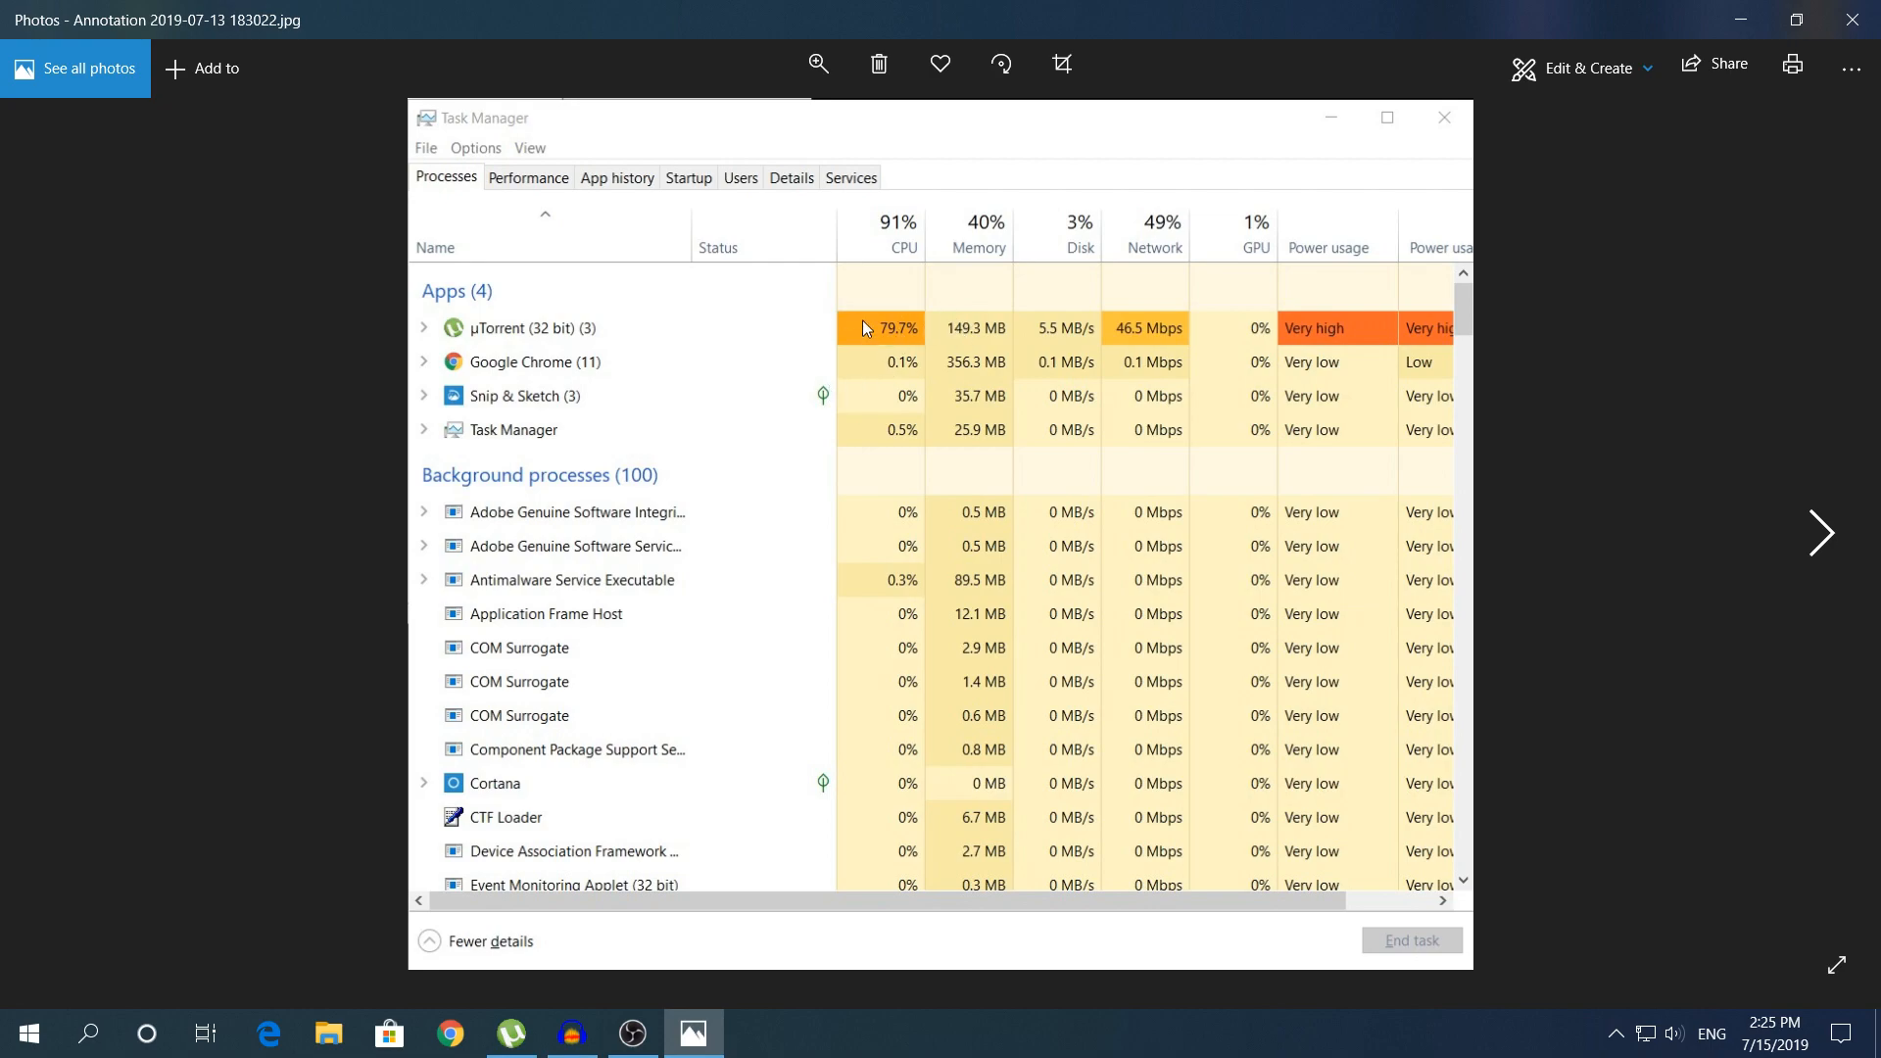
{"action": "mouse_move", "coordinate": [1510, 328]}
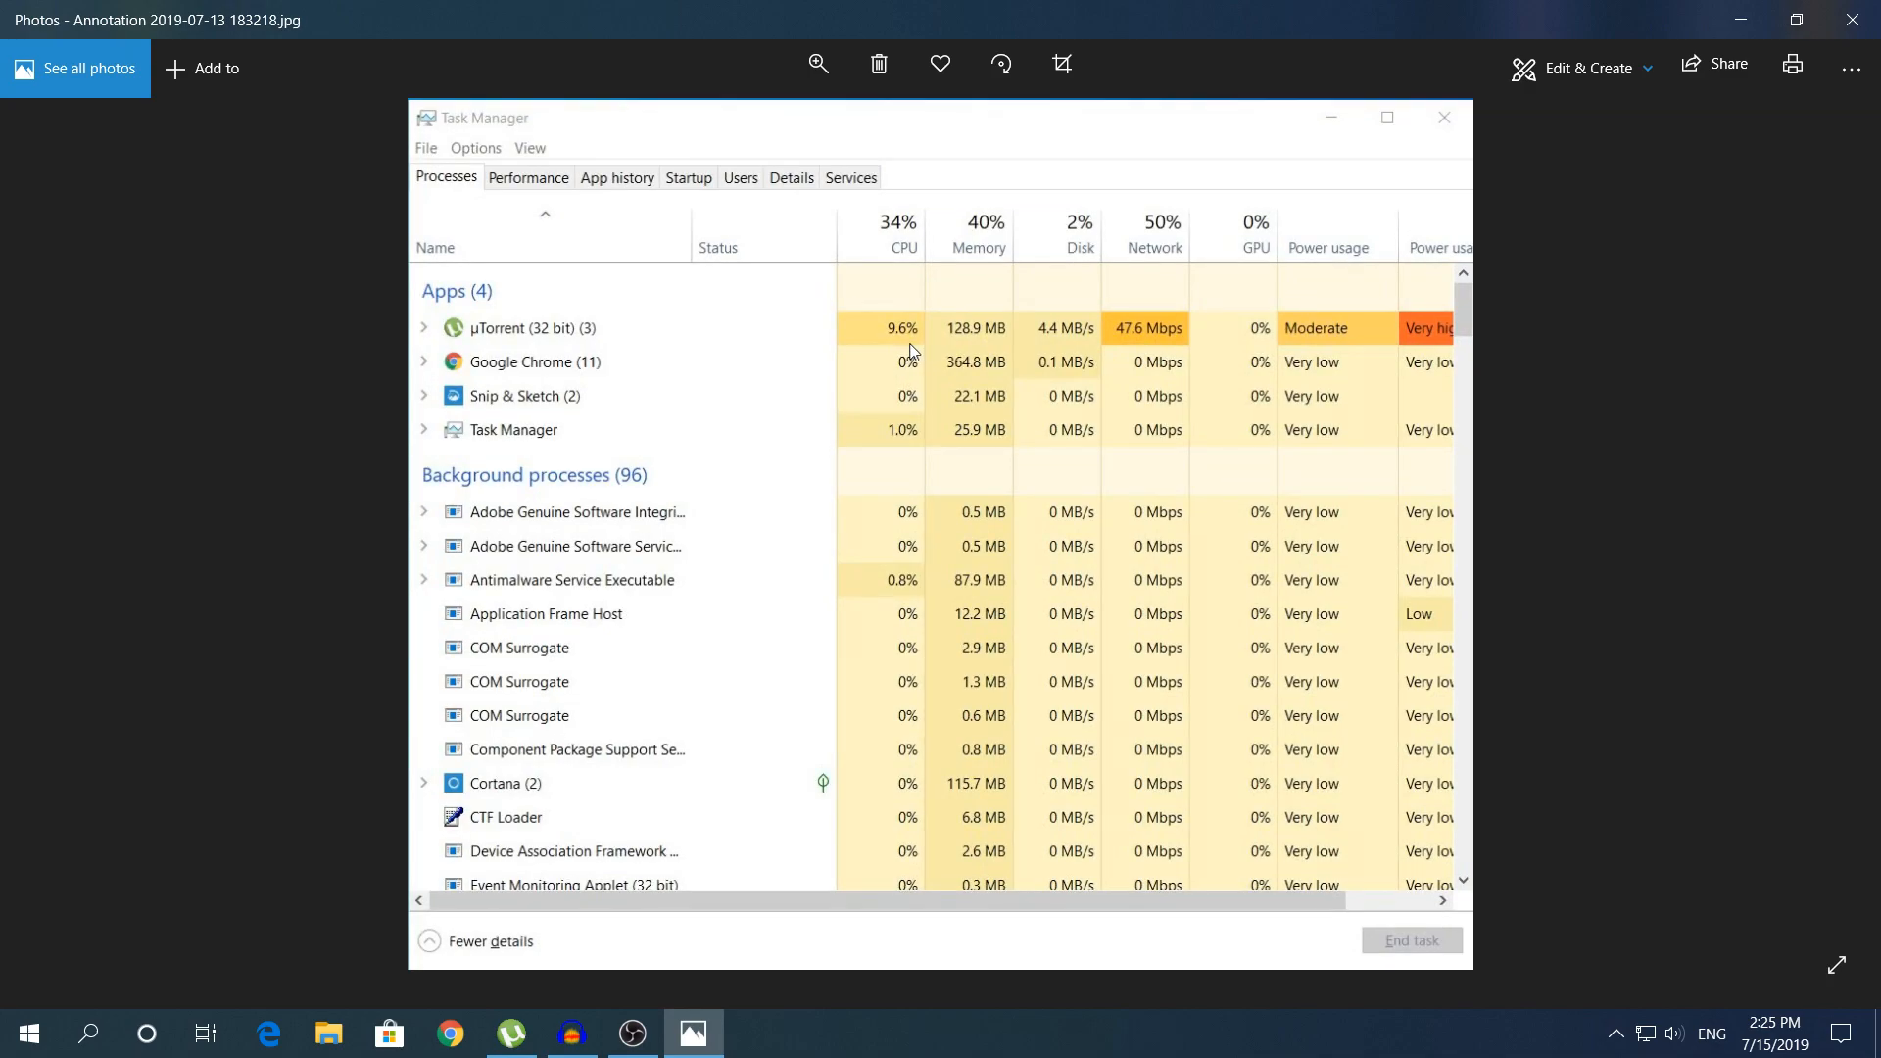
{"action": "mouse_move", "coordinate": [1285, 130]}
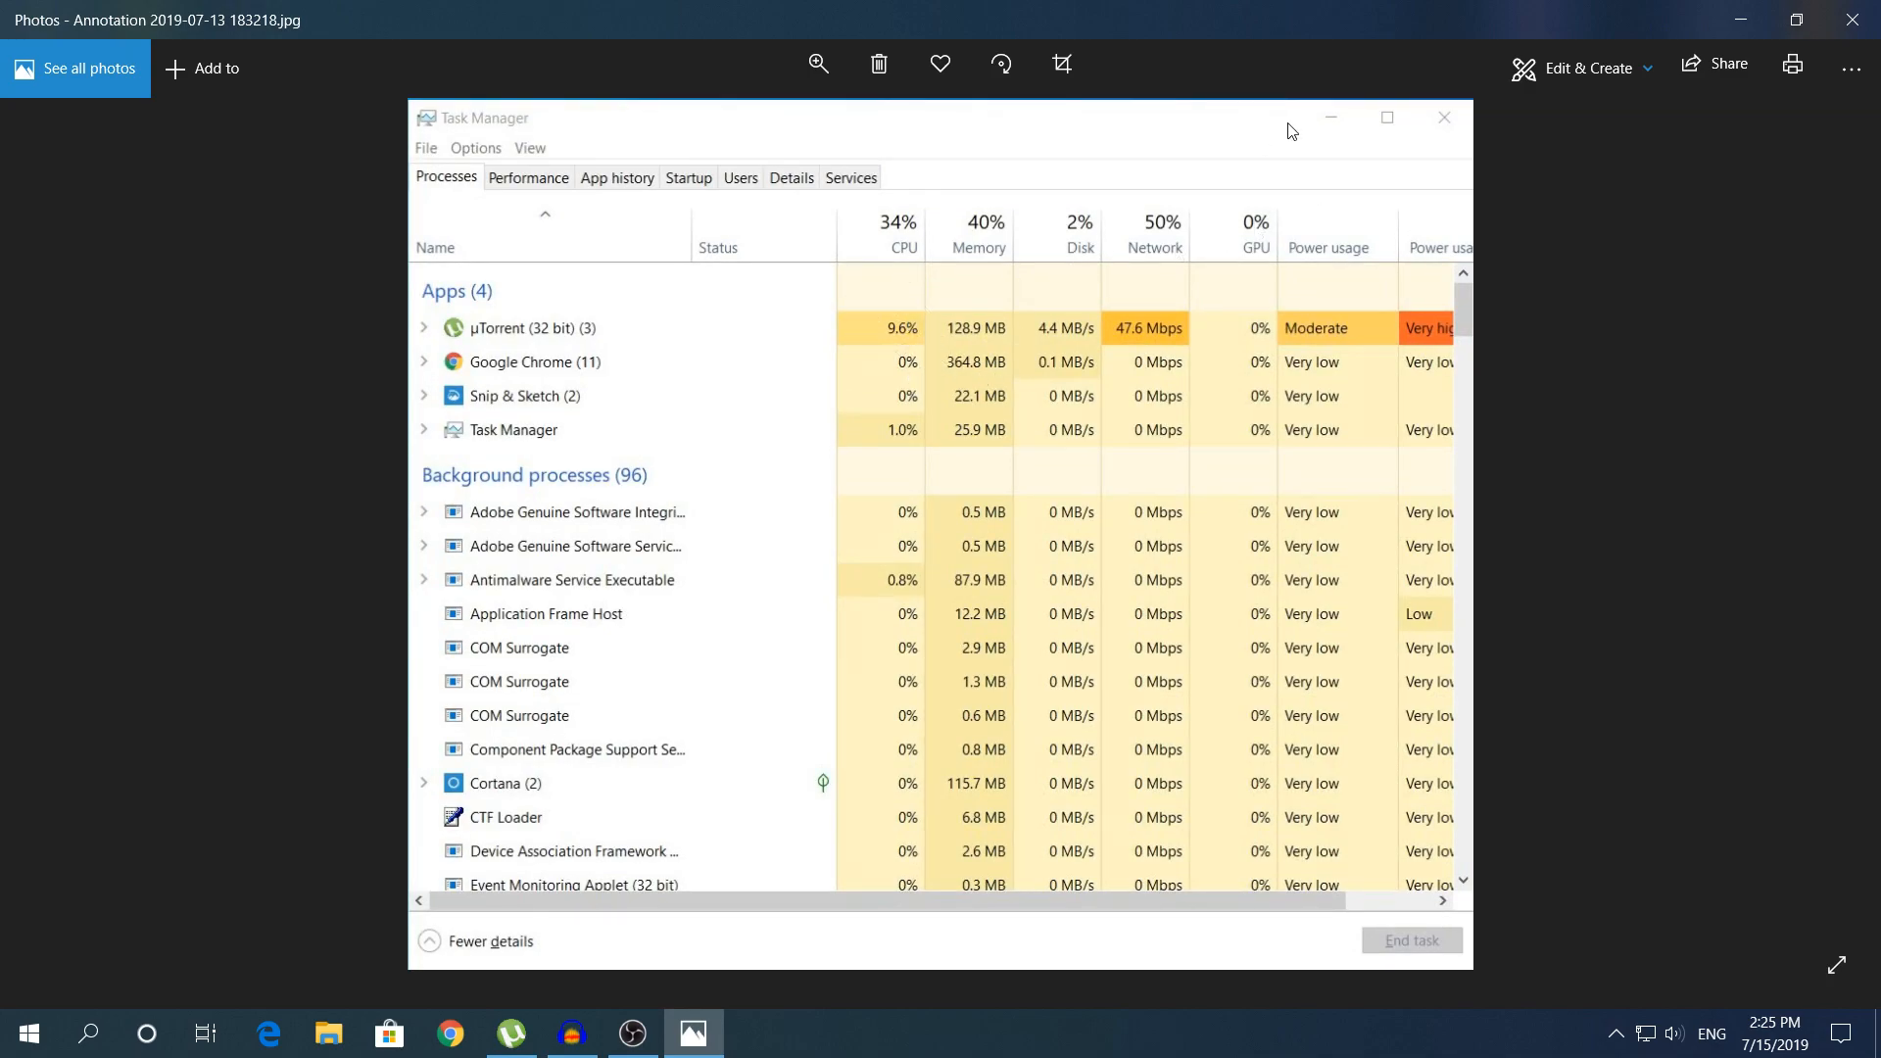
{"action": "mouse_move", "coordinate": [1252, 130]}
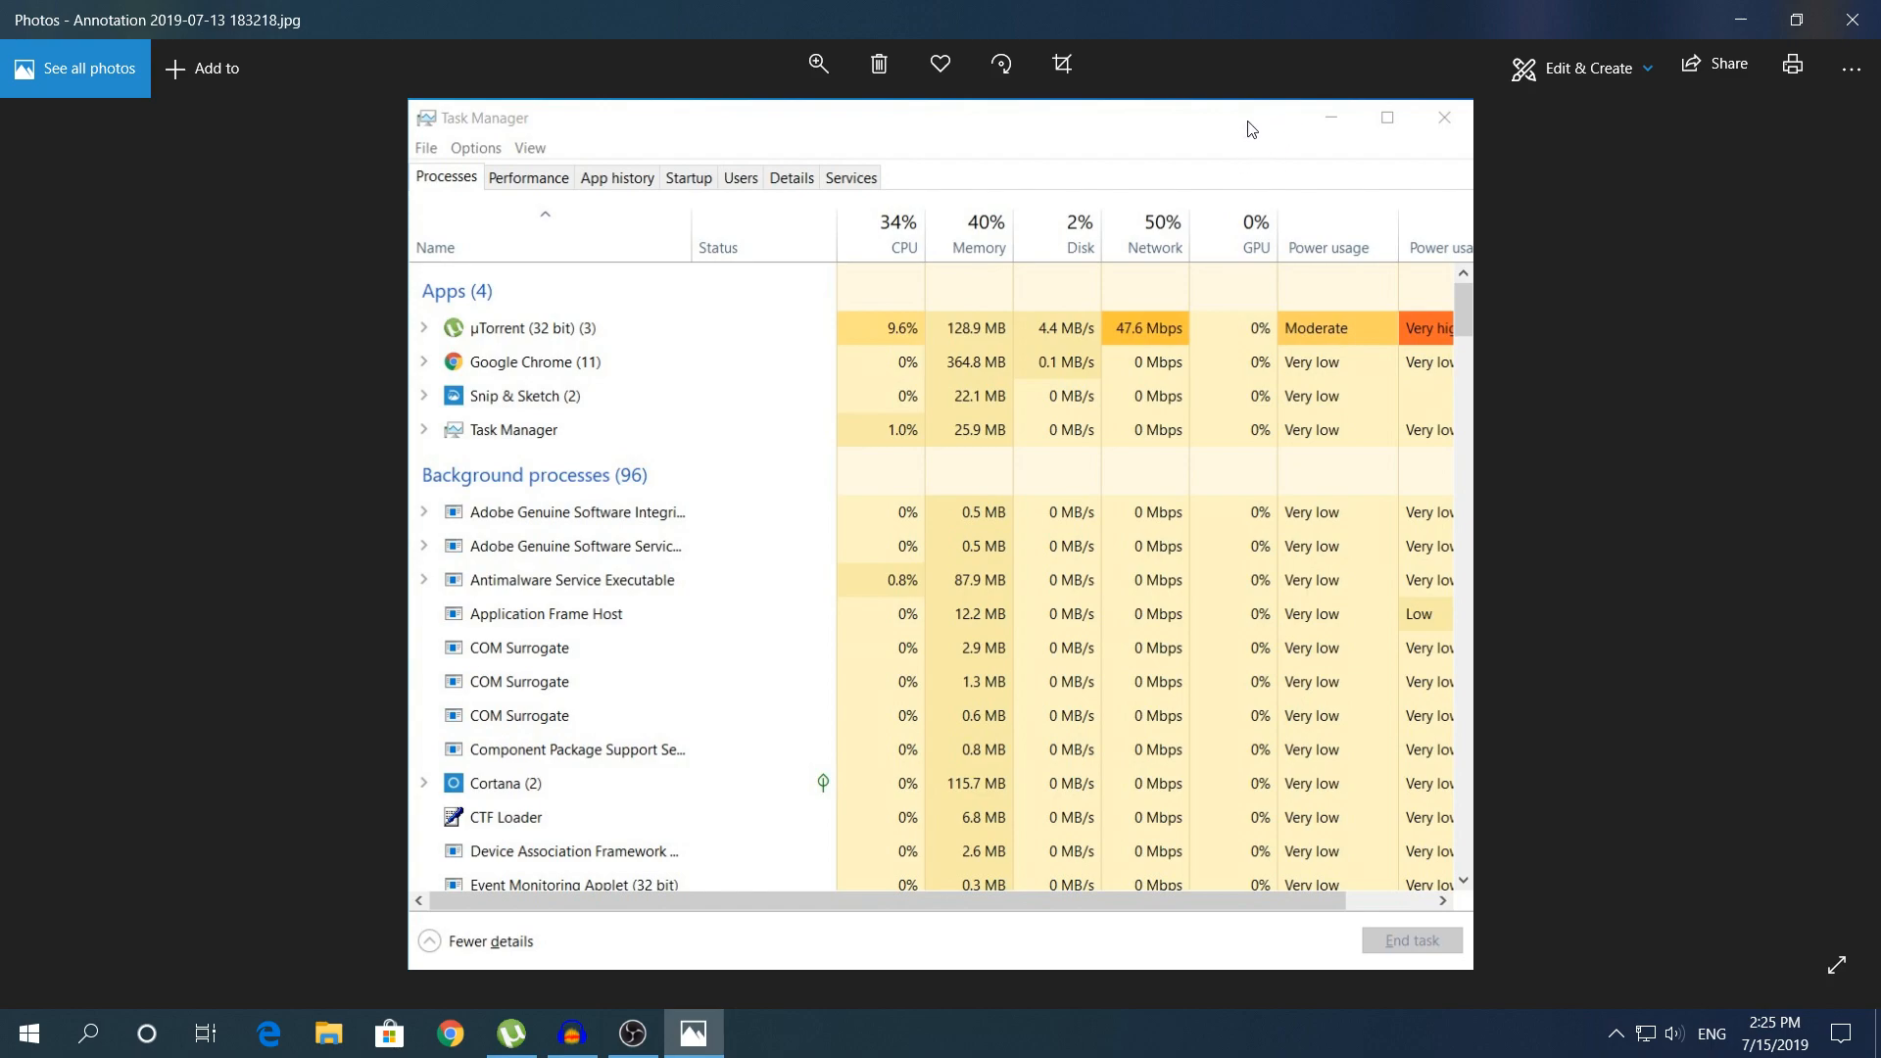
{"action": "mouse_move", "coordinate": [1170, 159]}
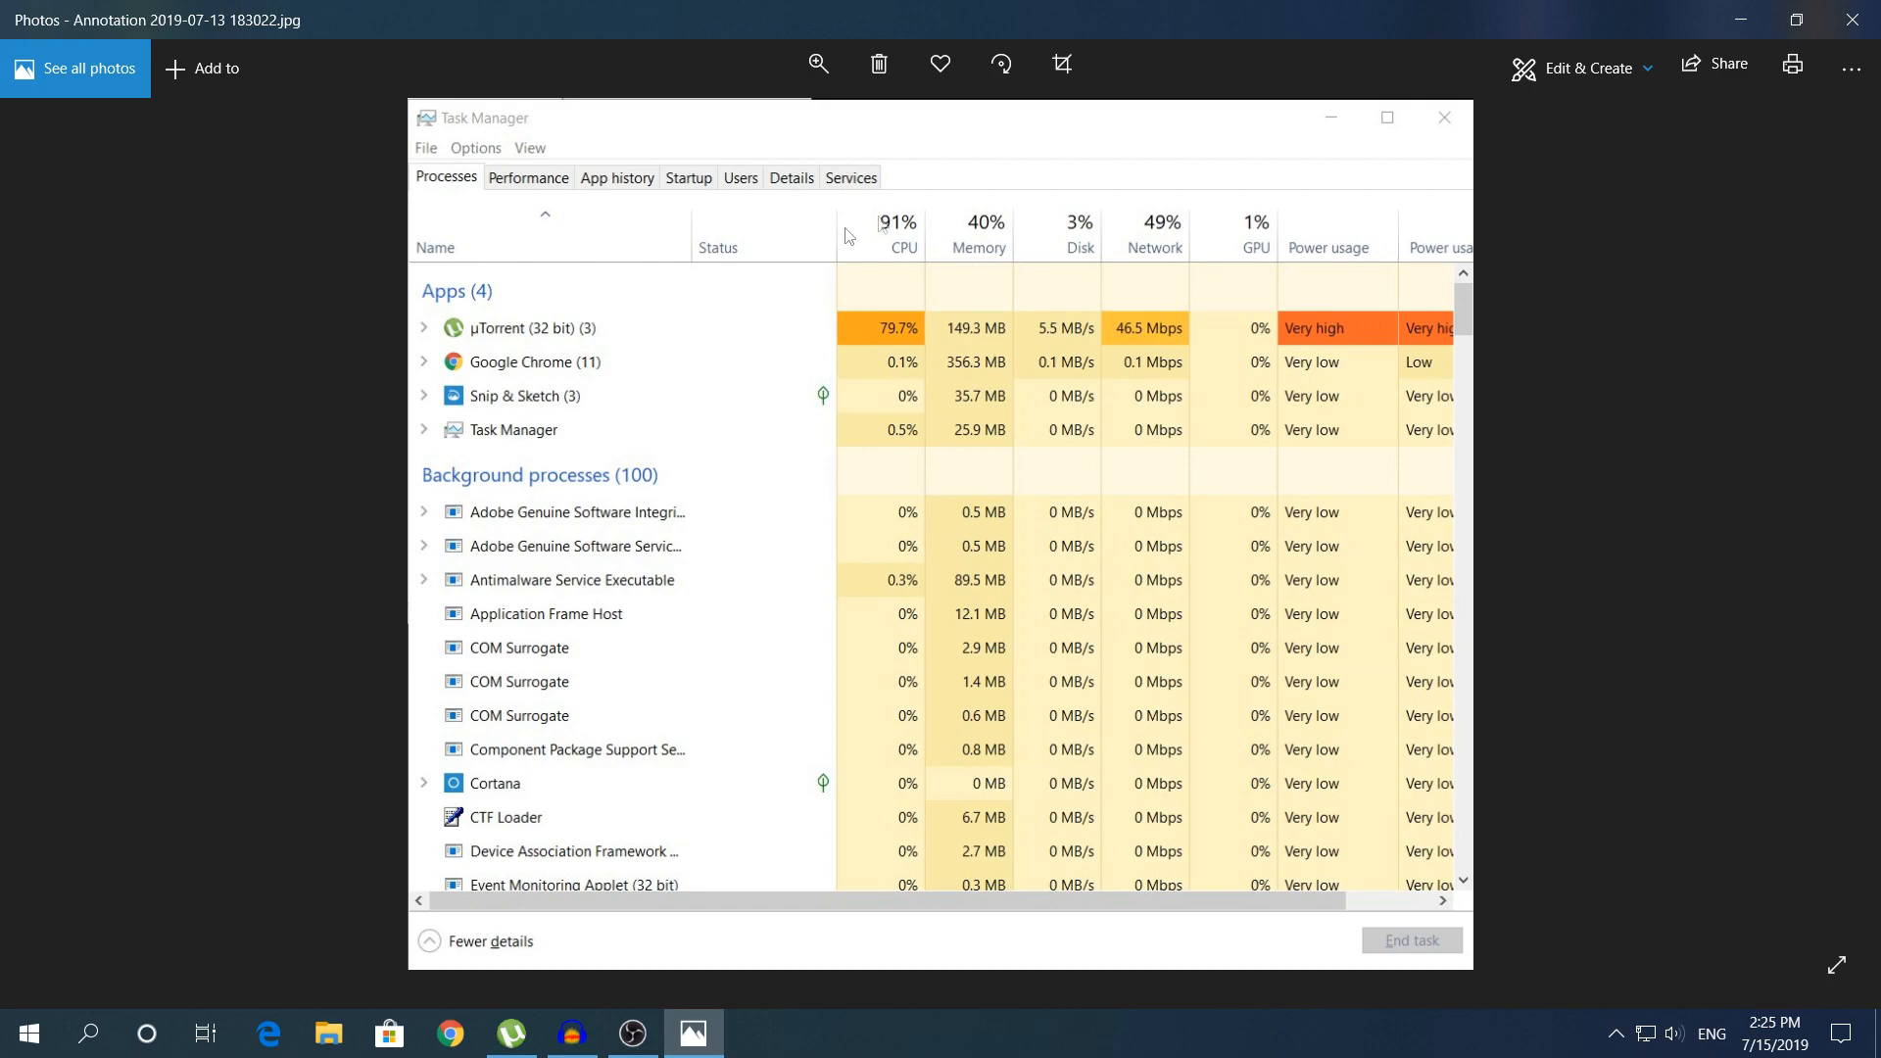
{"action": "mouse_move", "coordinate": [1243, 141]}
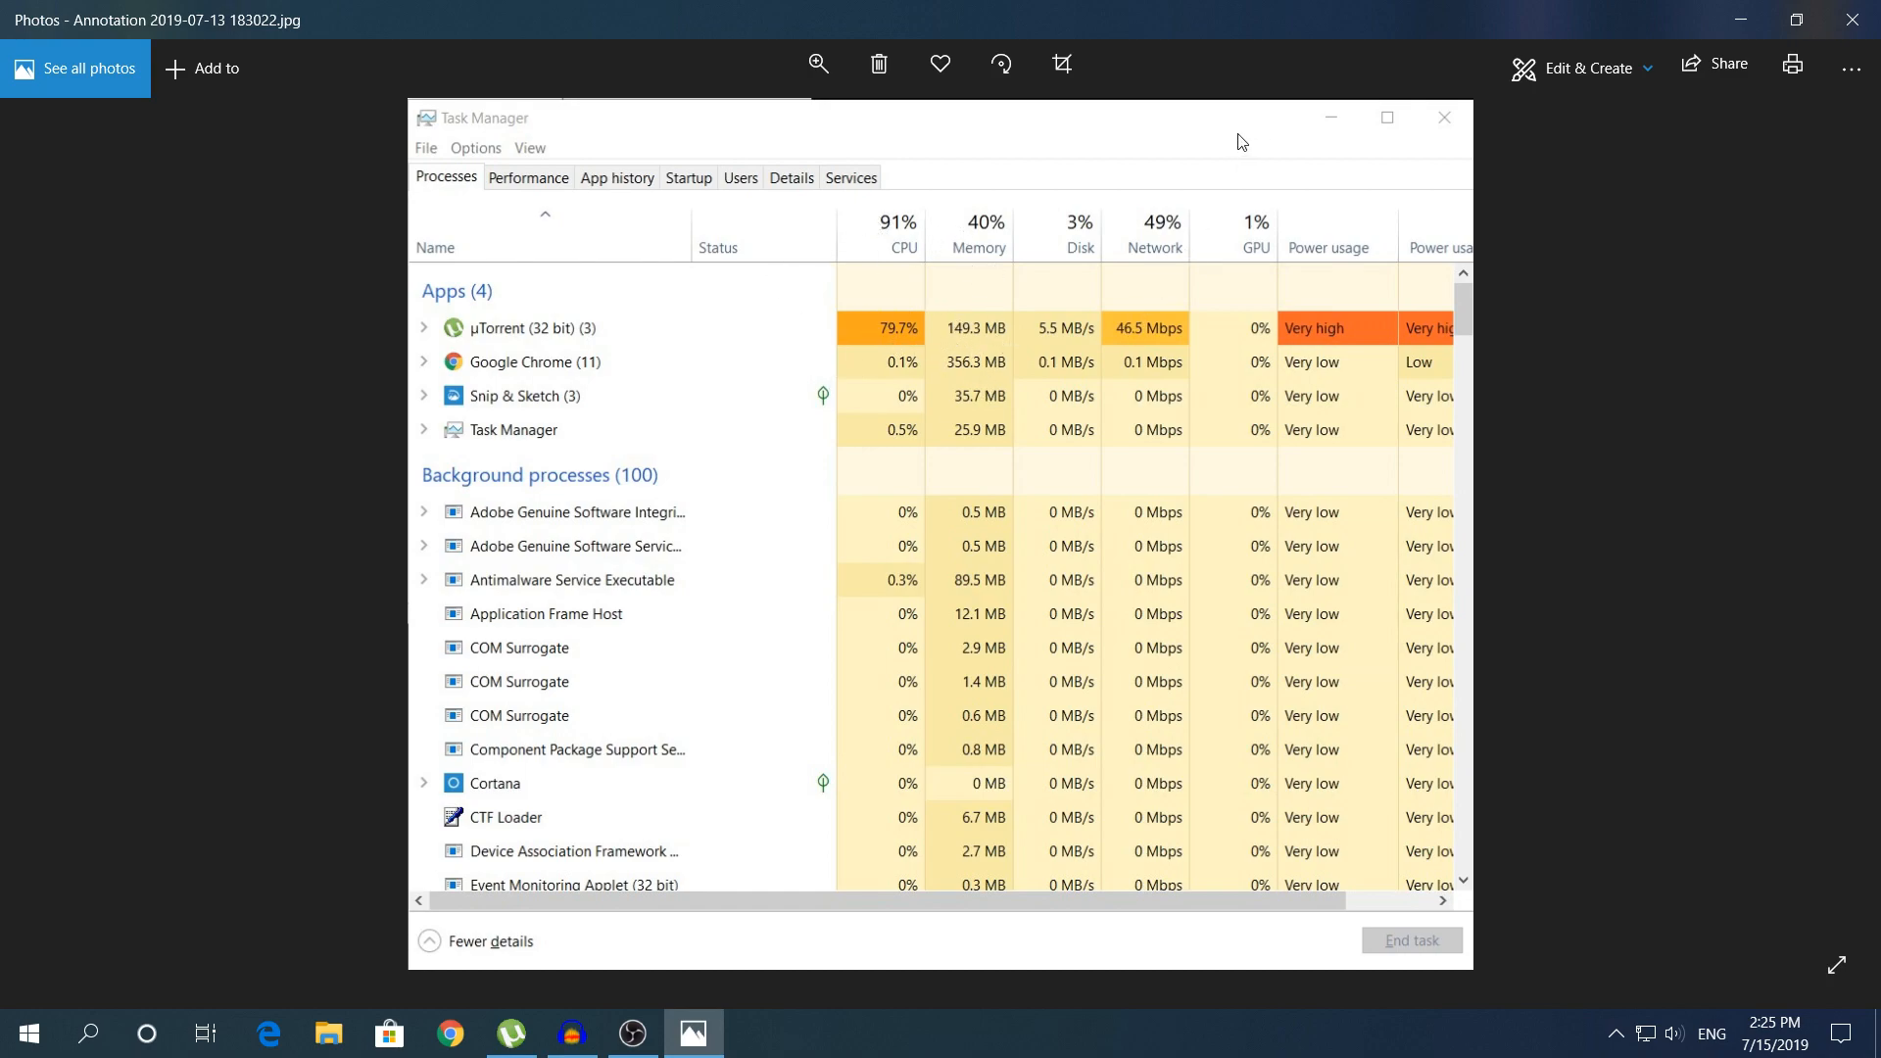
{"action": "mouse_move", "coordinate": [1246, 166]}
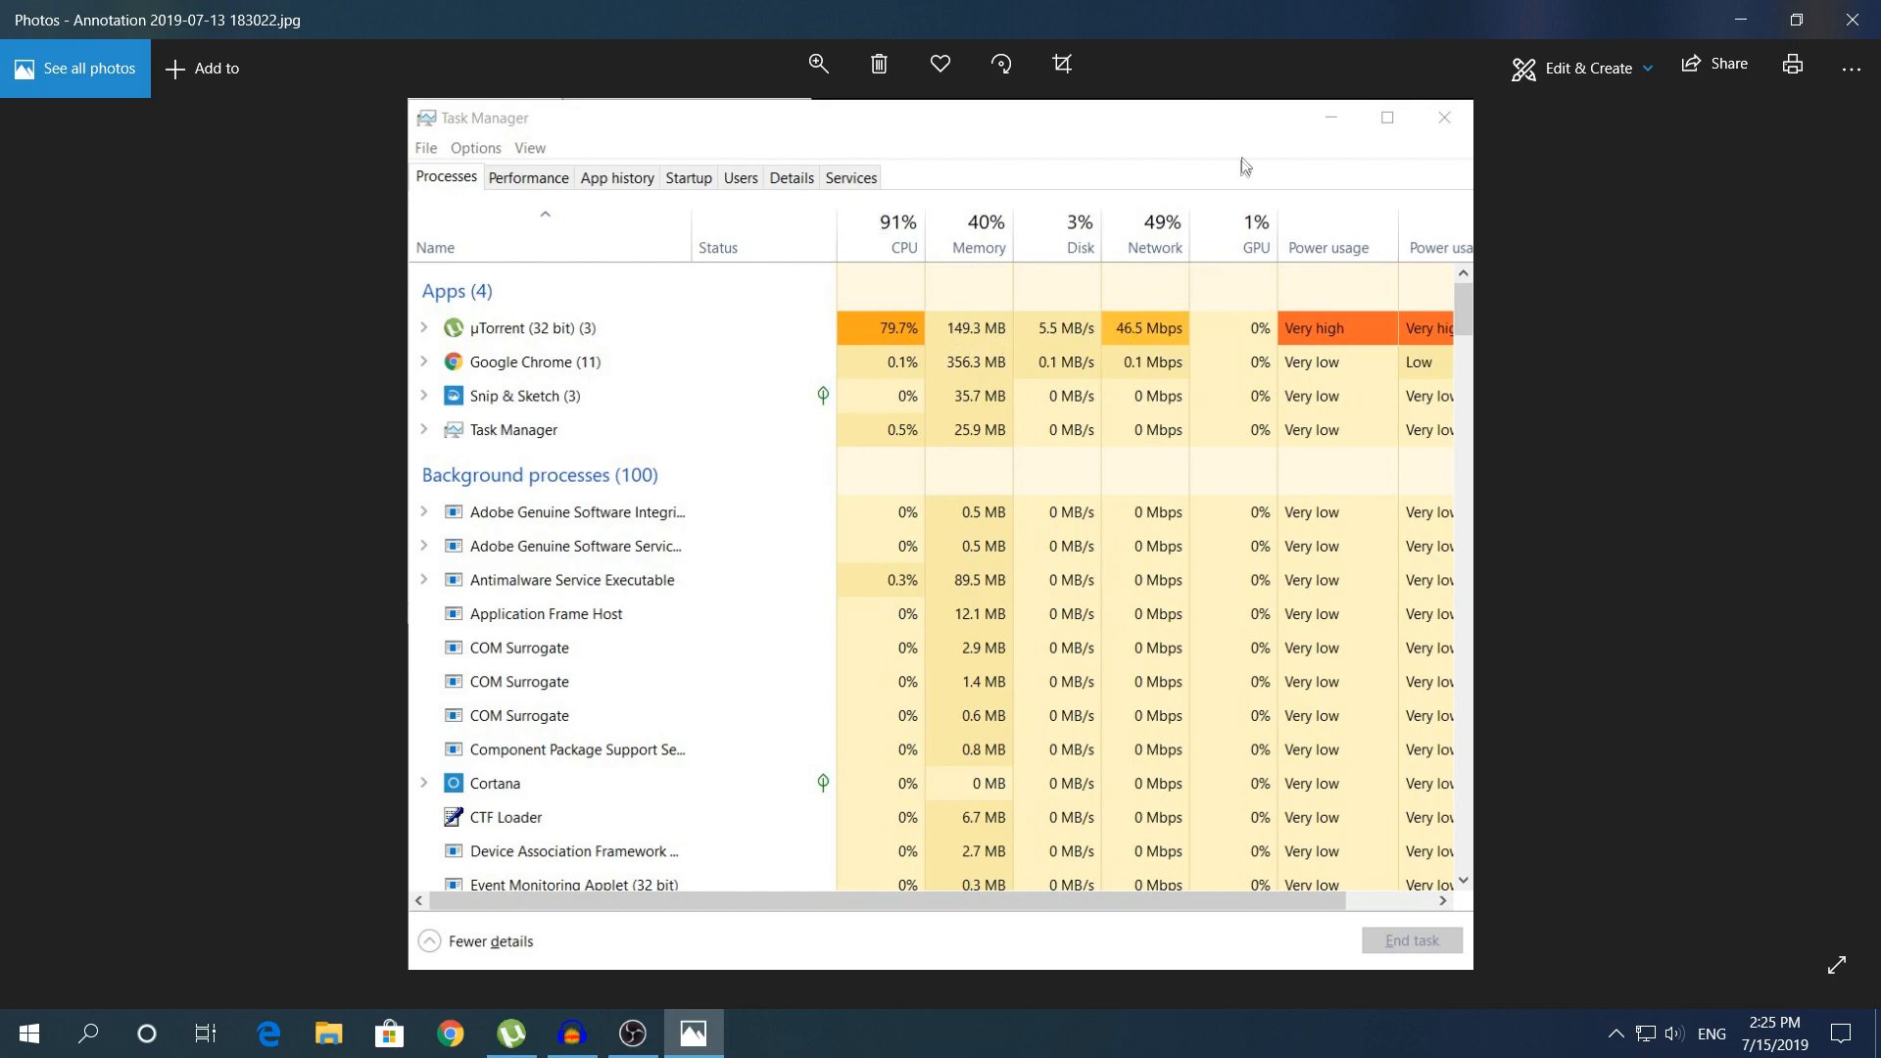
{"action": "mouse_move", "coordinate": [1378, 181]}
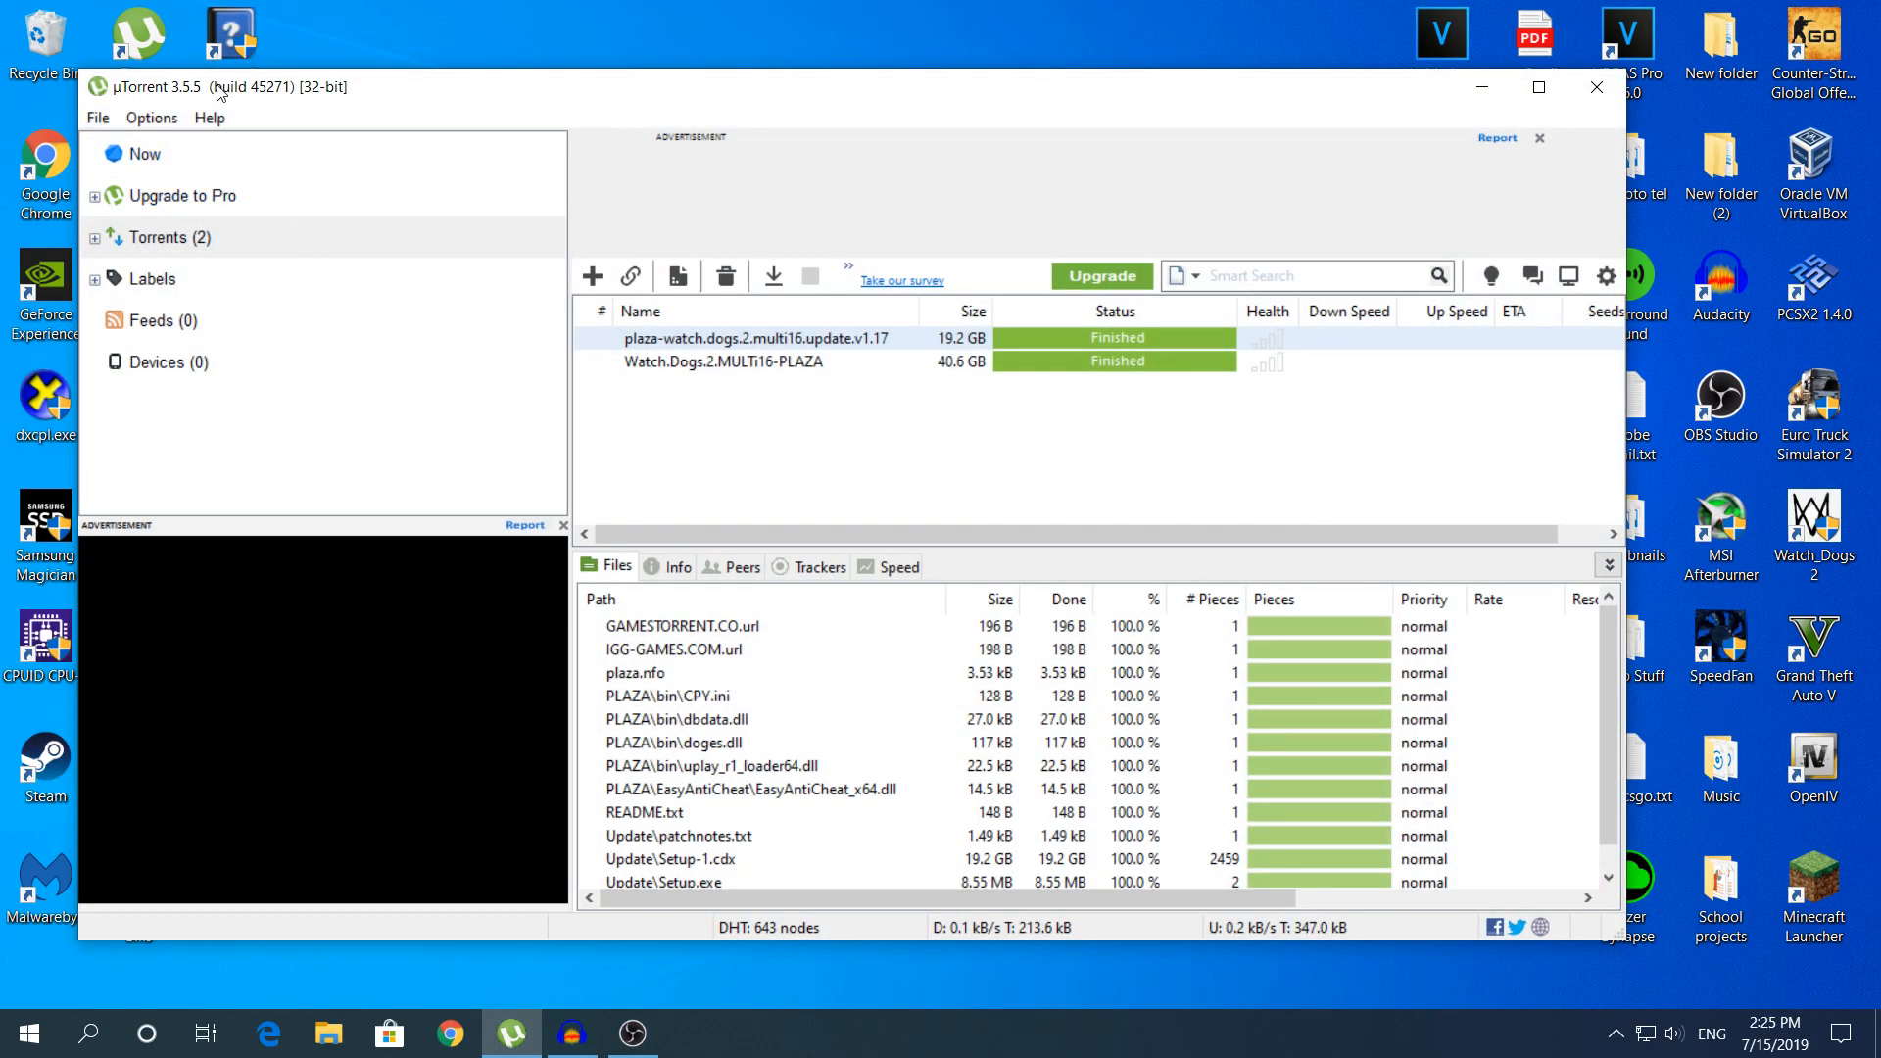
Step: Bring up µTorrent's Preferences window from the Options menu
{"action": "left_click", "coordinate": [150, 118]}
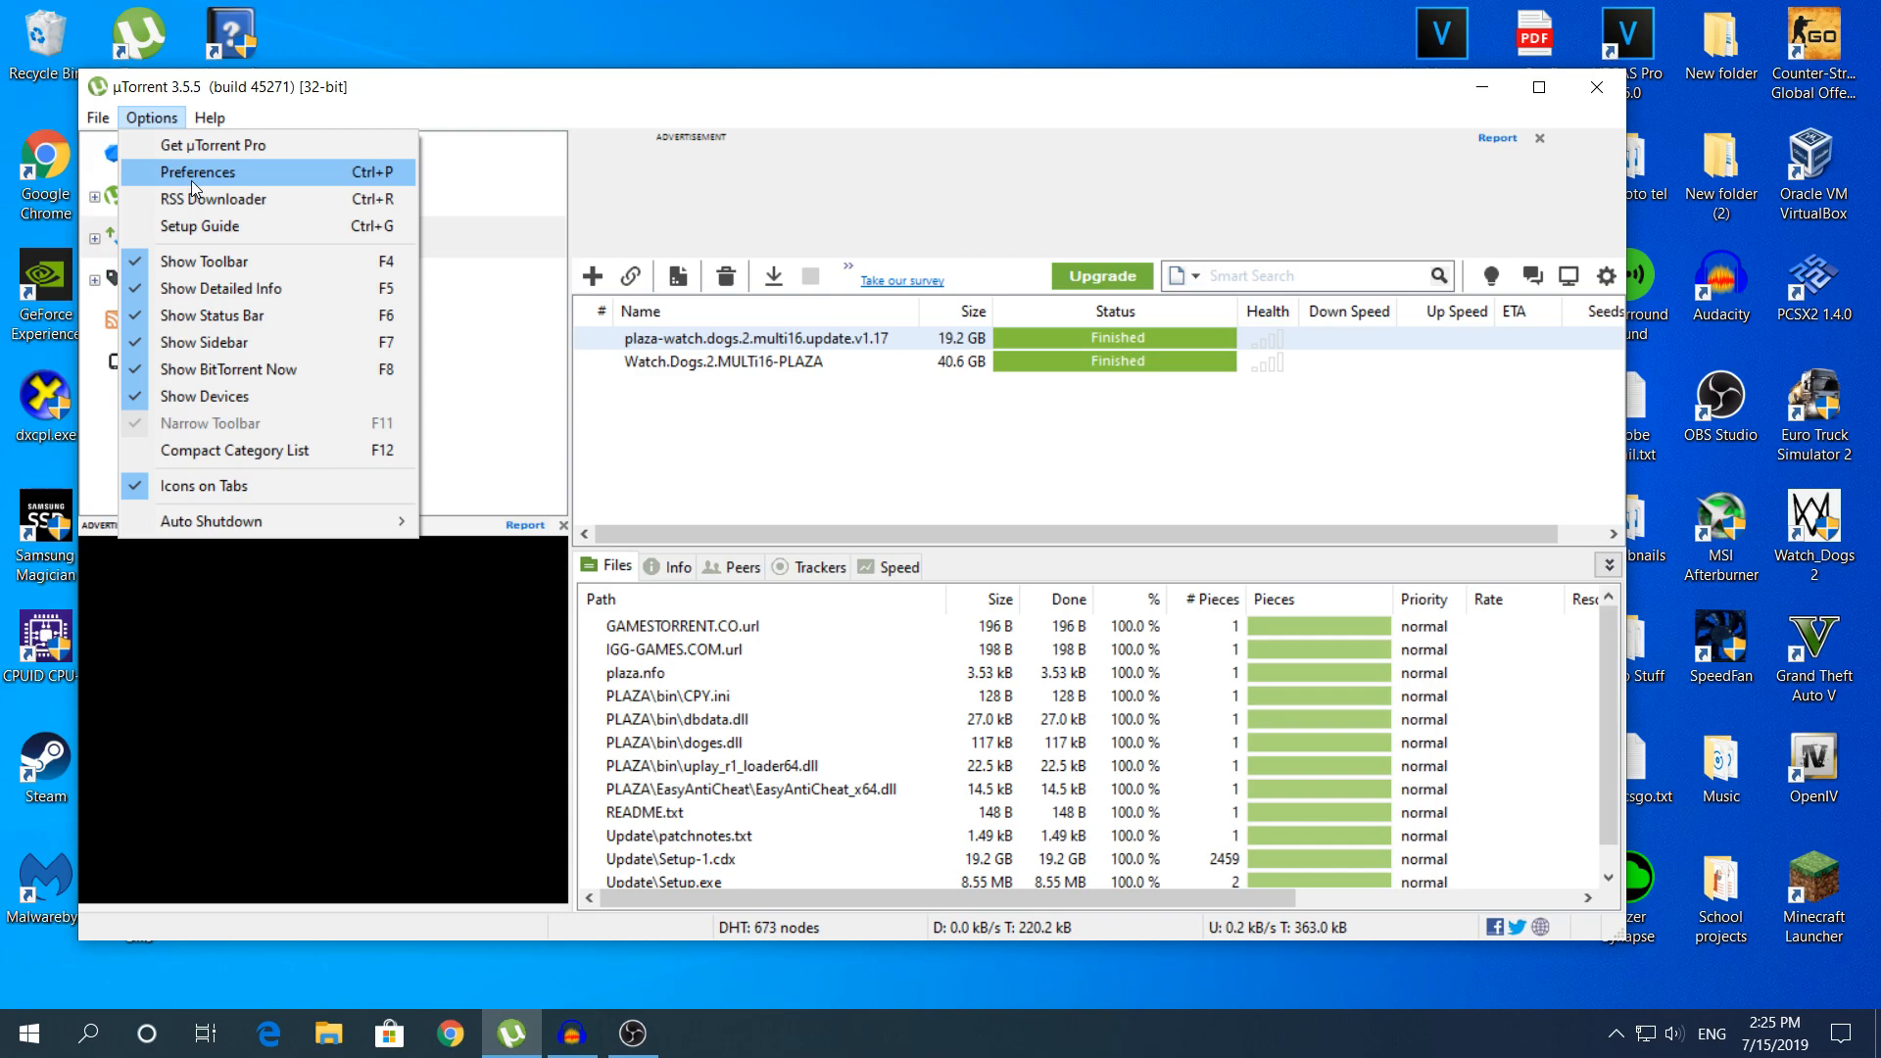
{"action": "left_click", "coordinate": [198, 173]}
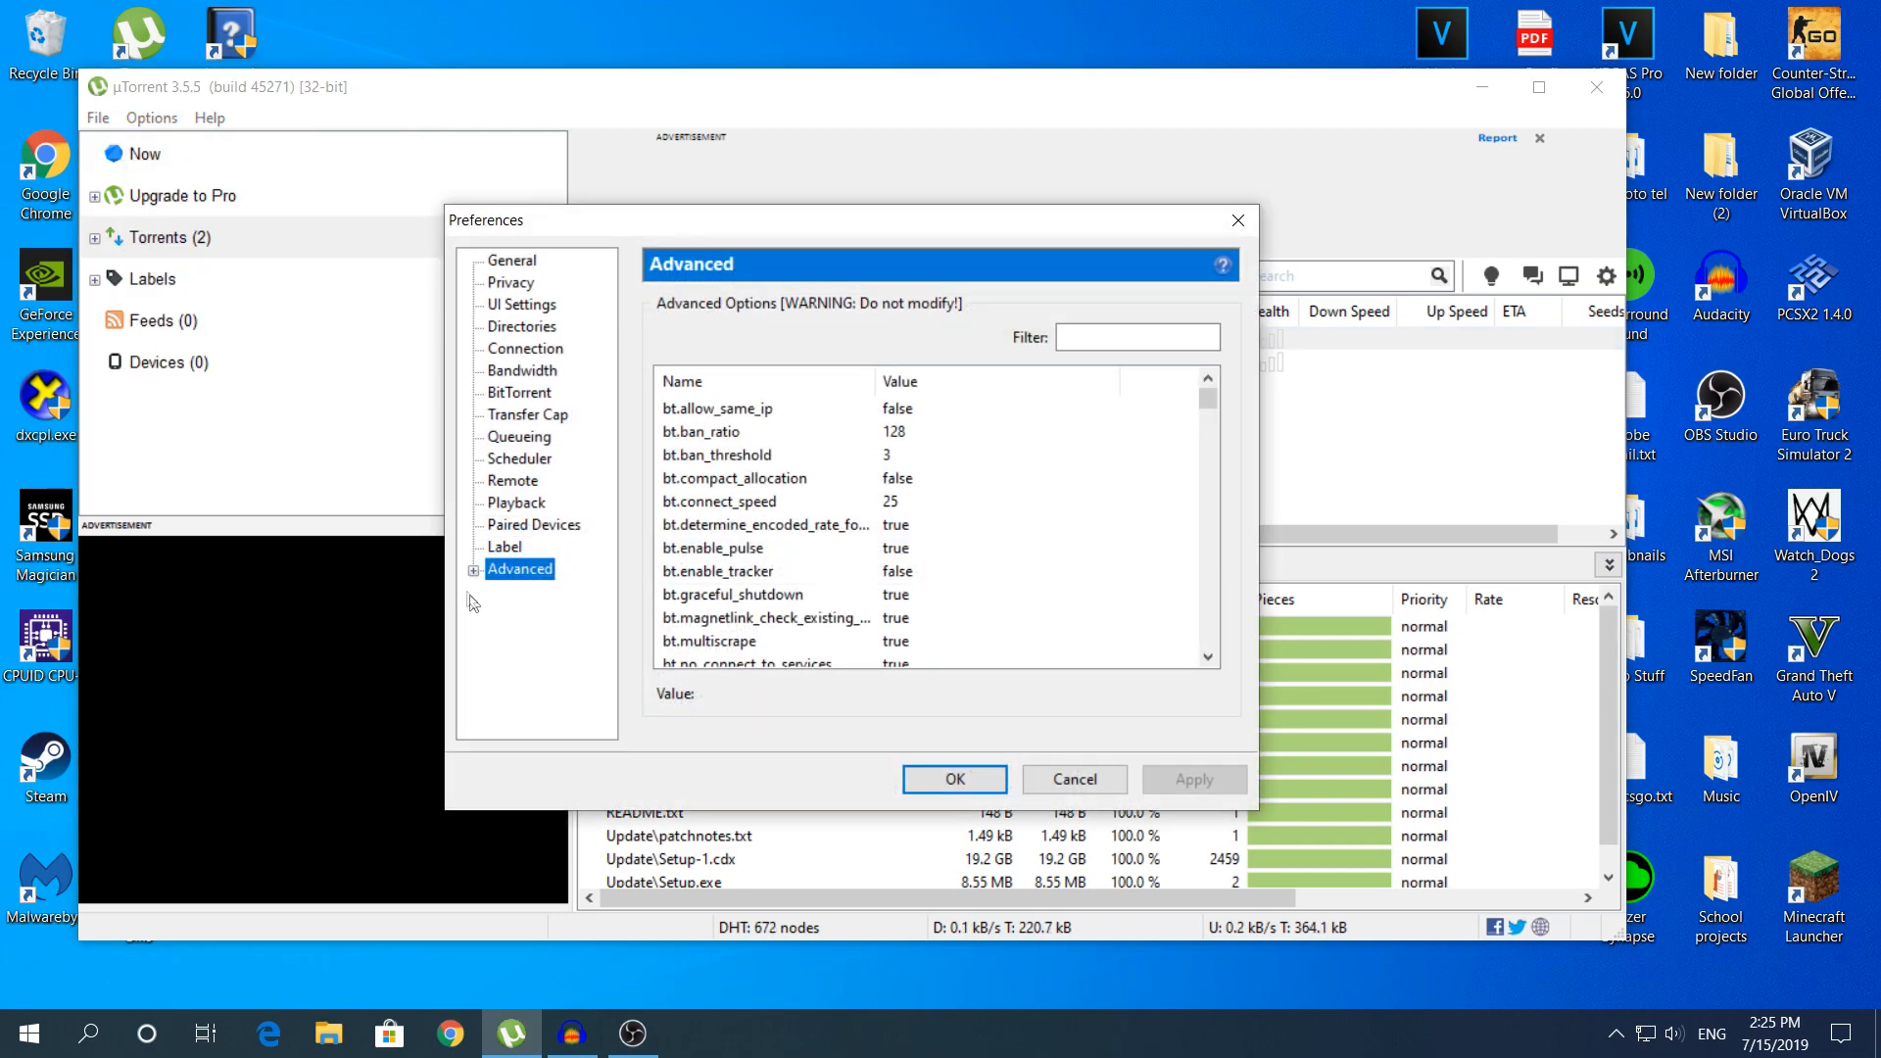
Step: Filter the advanced settings for 'of' and set offers.left_rail_offer_enabled to false
{"action": "left_click", "coordinate": [1135, 337]}
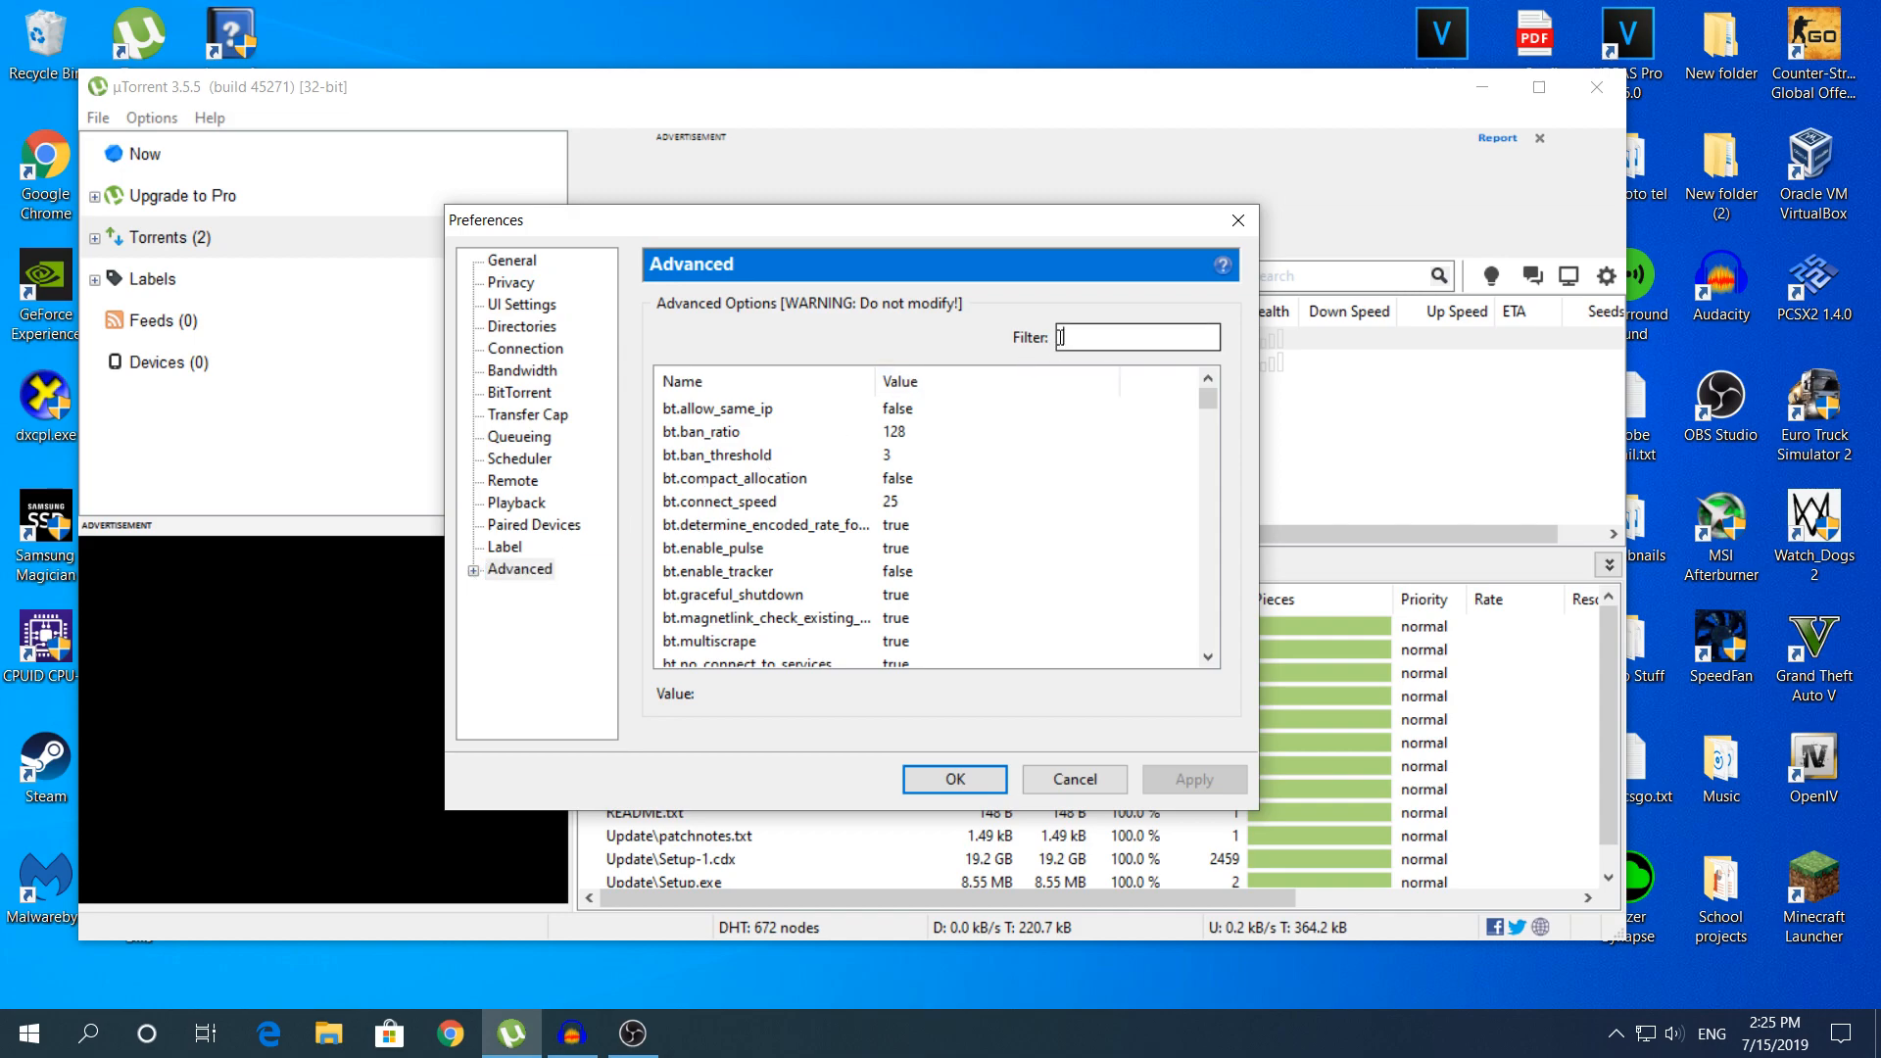
{"action": "type", "text": "offers.lef"}
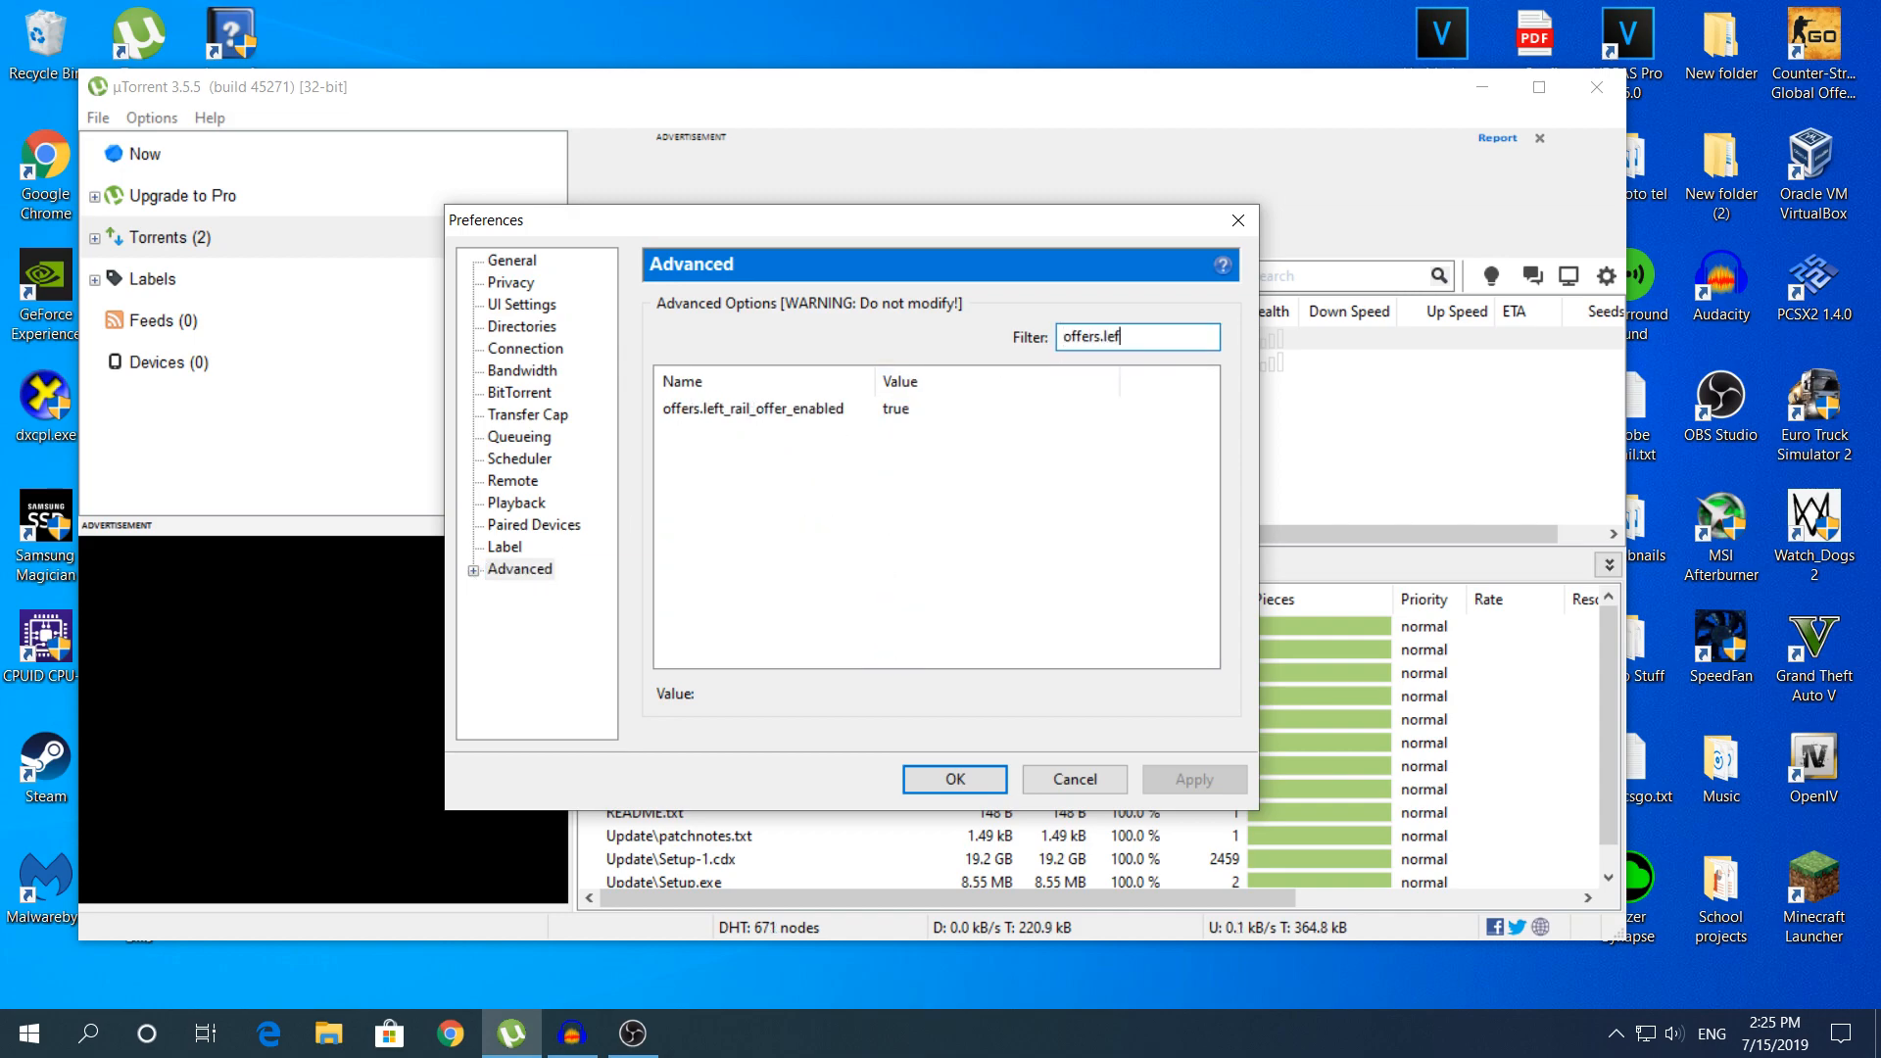
{"action": "left_click", "coordinate": [752, 407]}
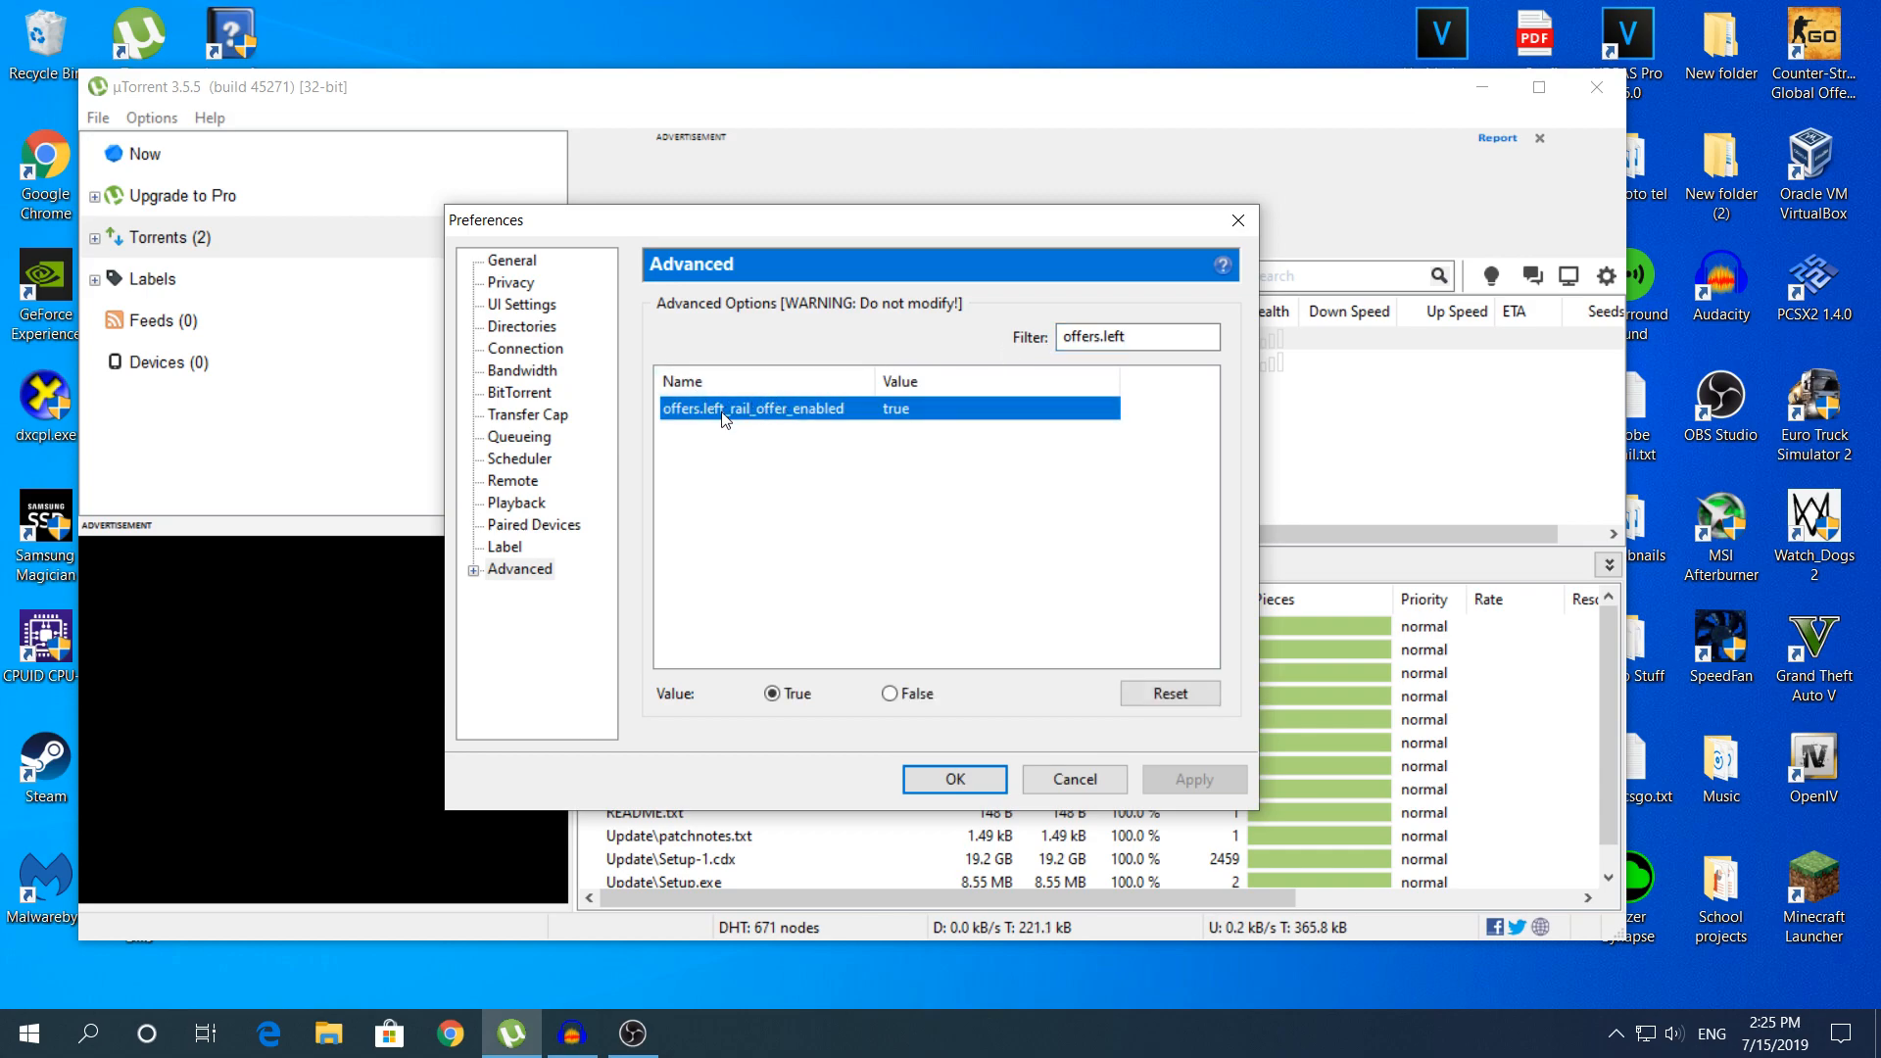
{"action": "mouse_move", "coordinate": [768, 531]}
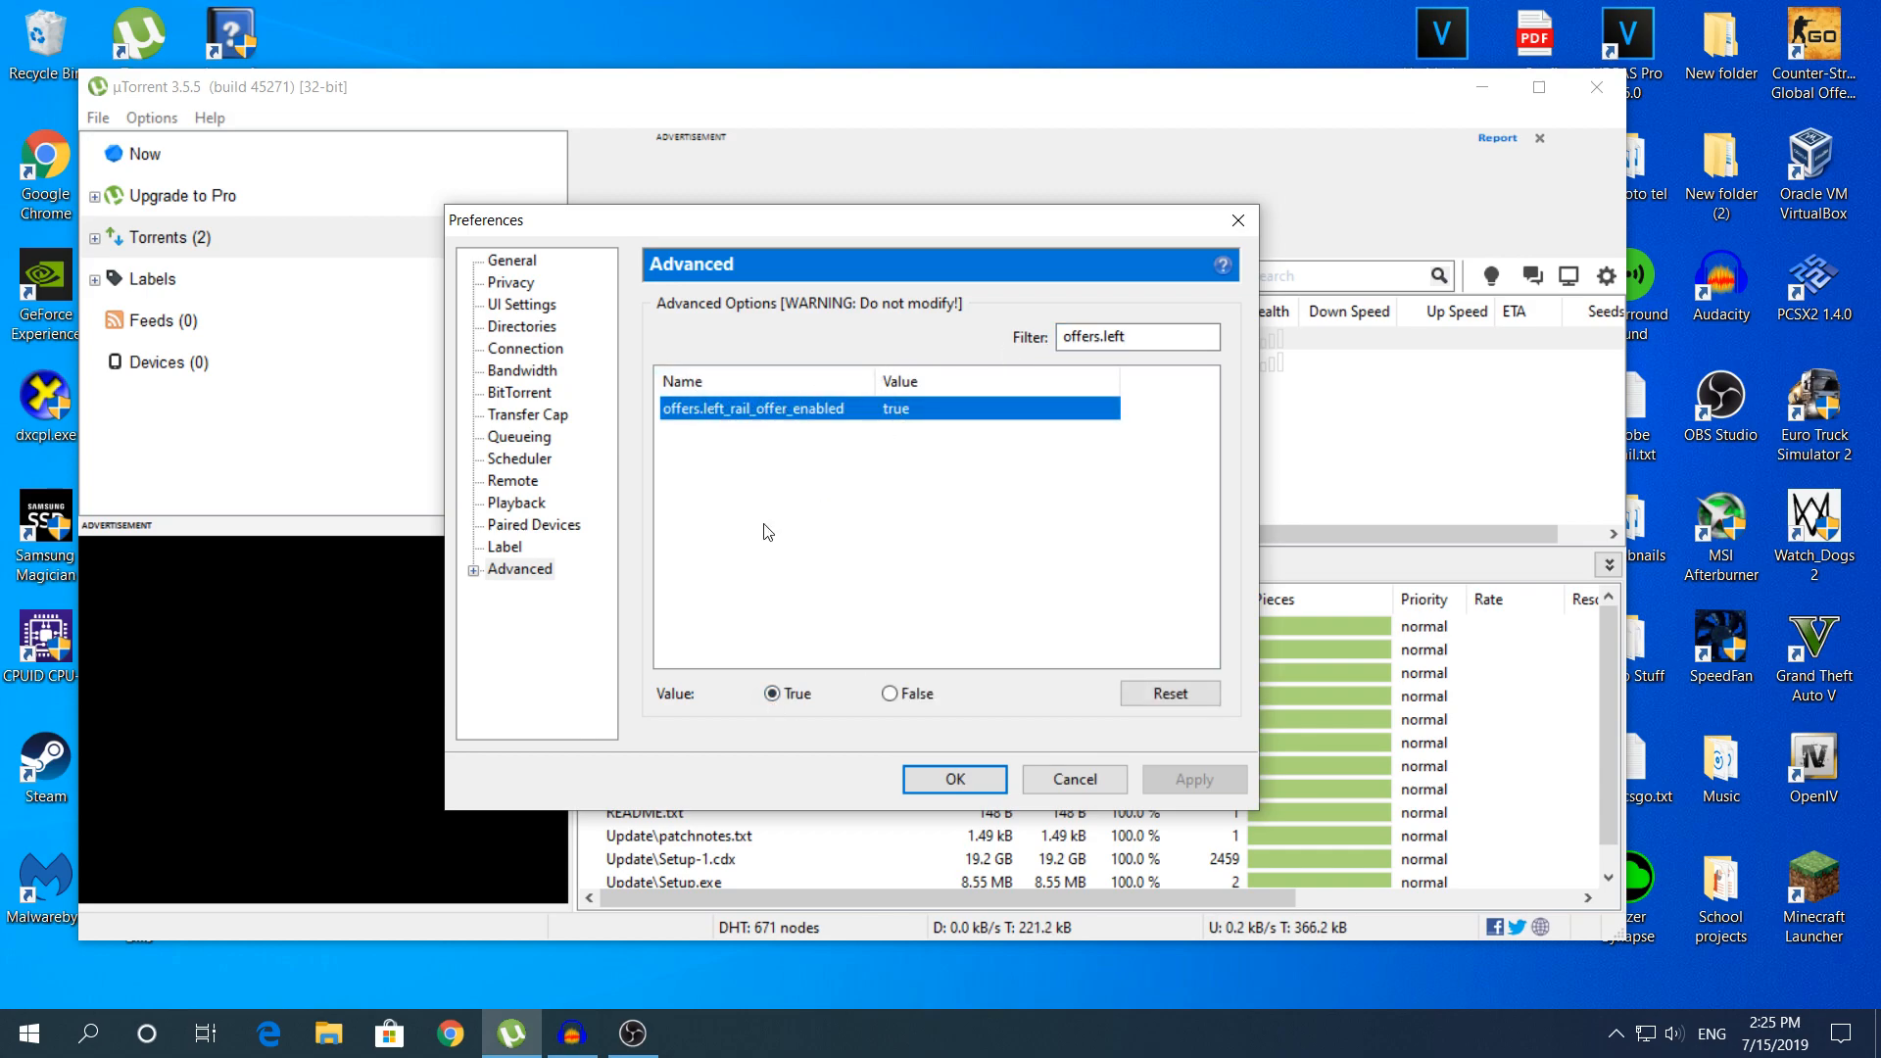
{"action": "left_click", "coordinate": [890, 693]}
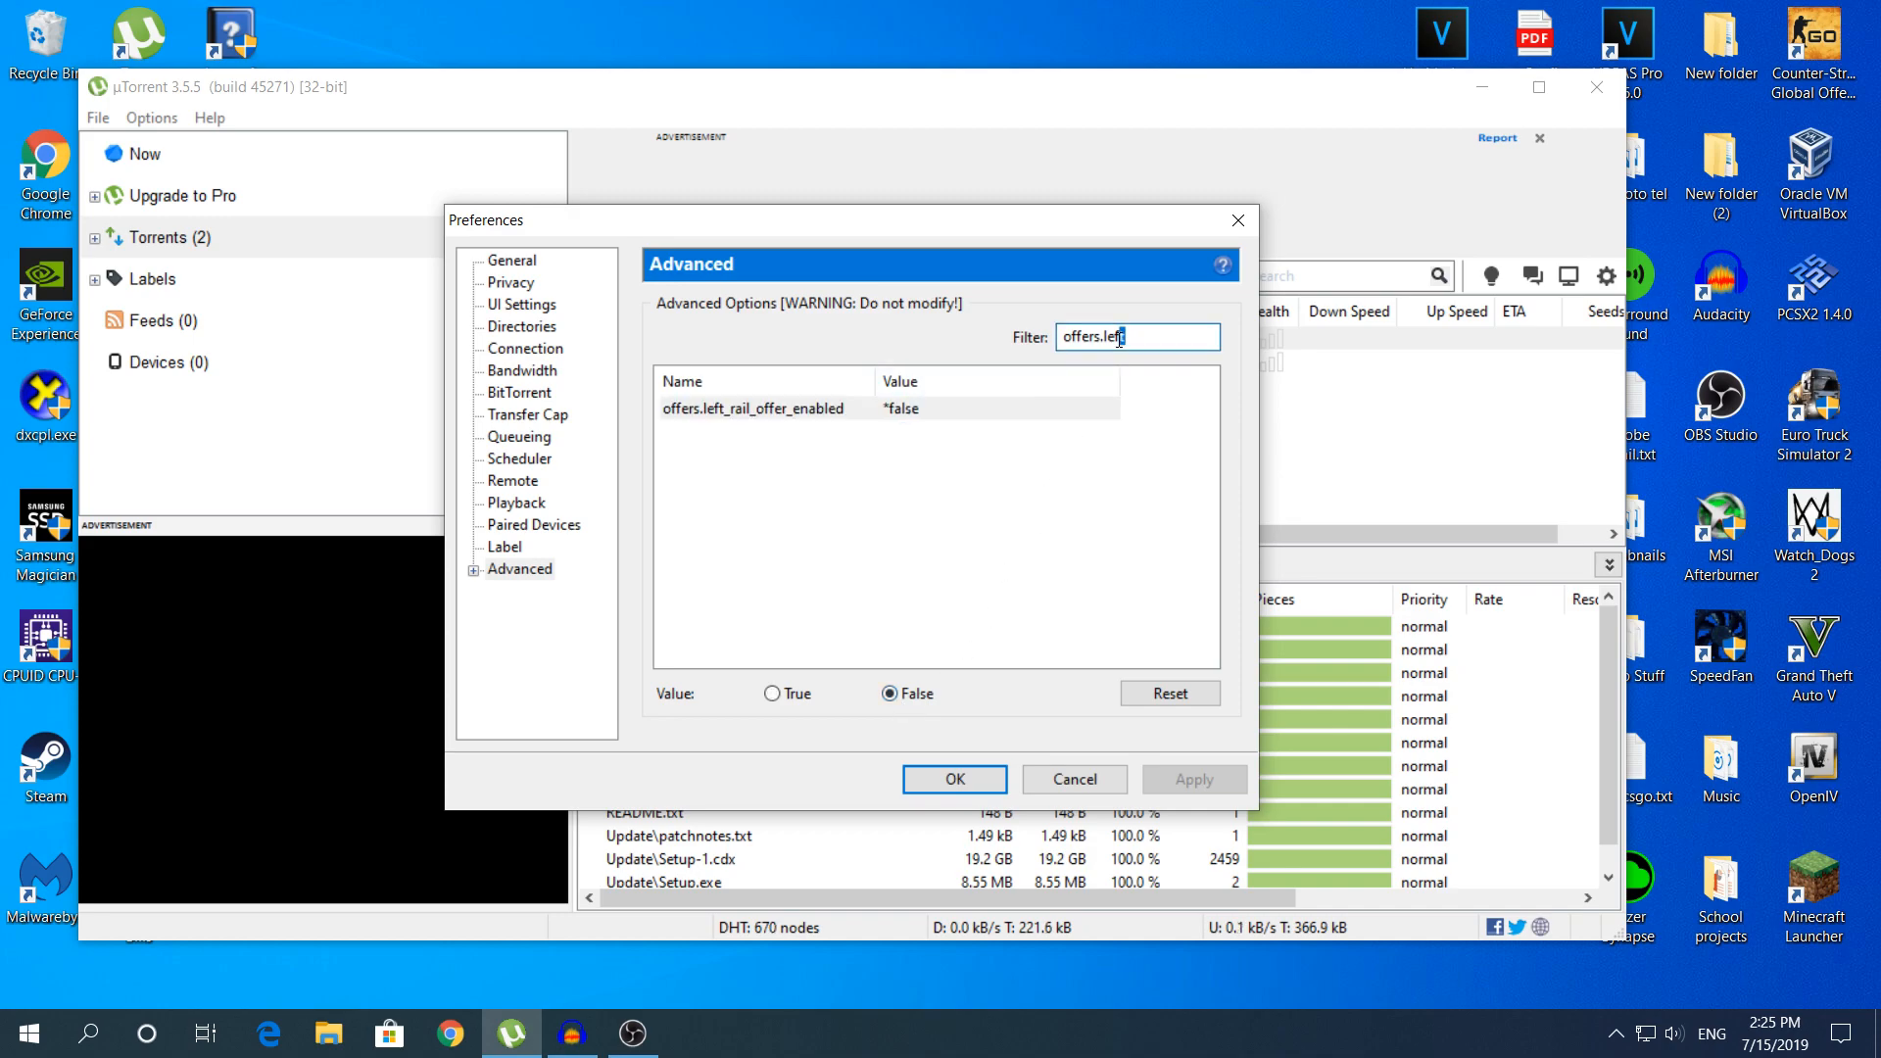
{"action": "key", "text": "Backspace"}
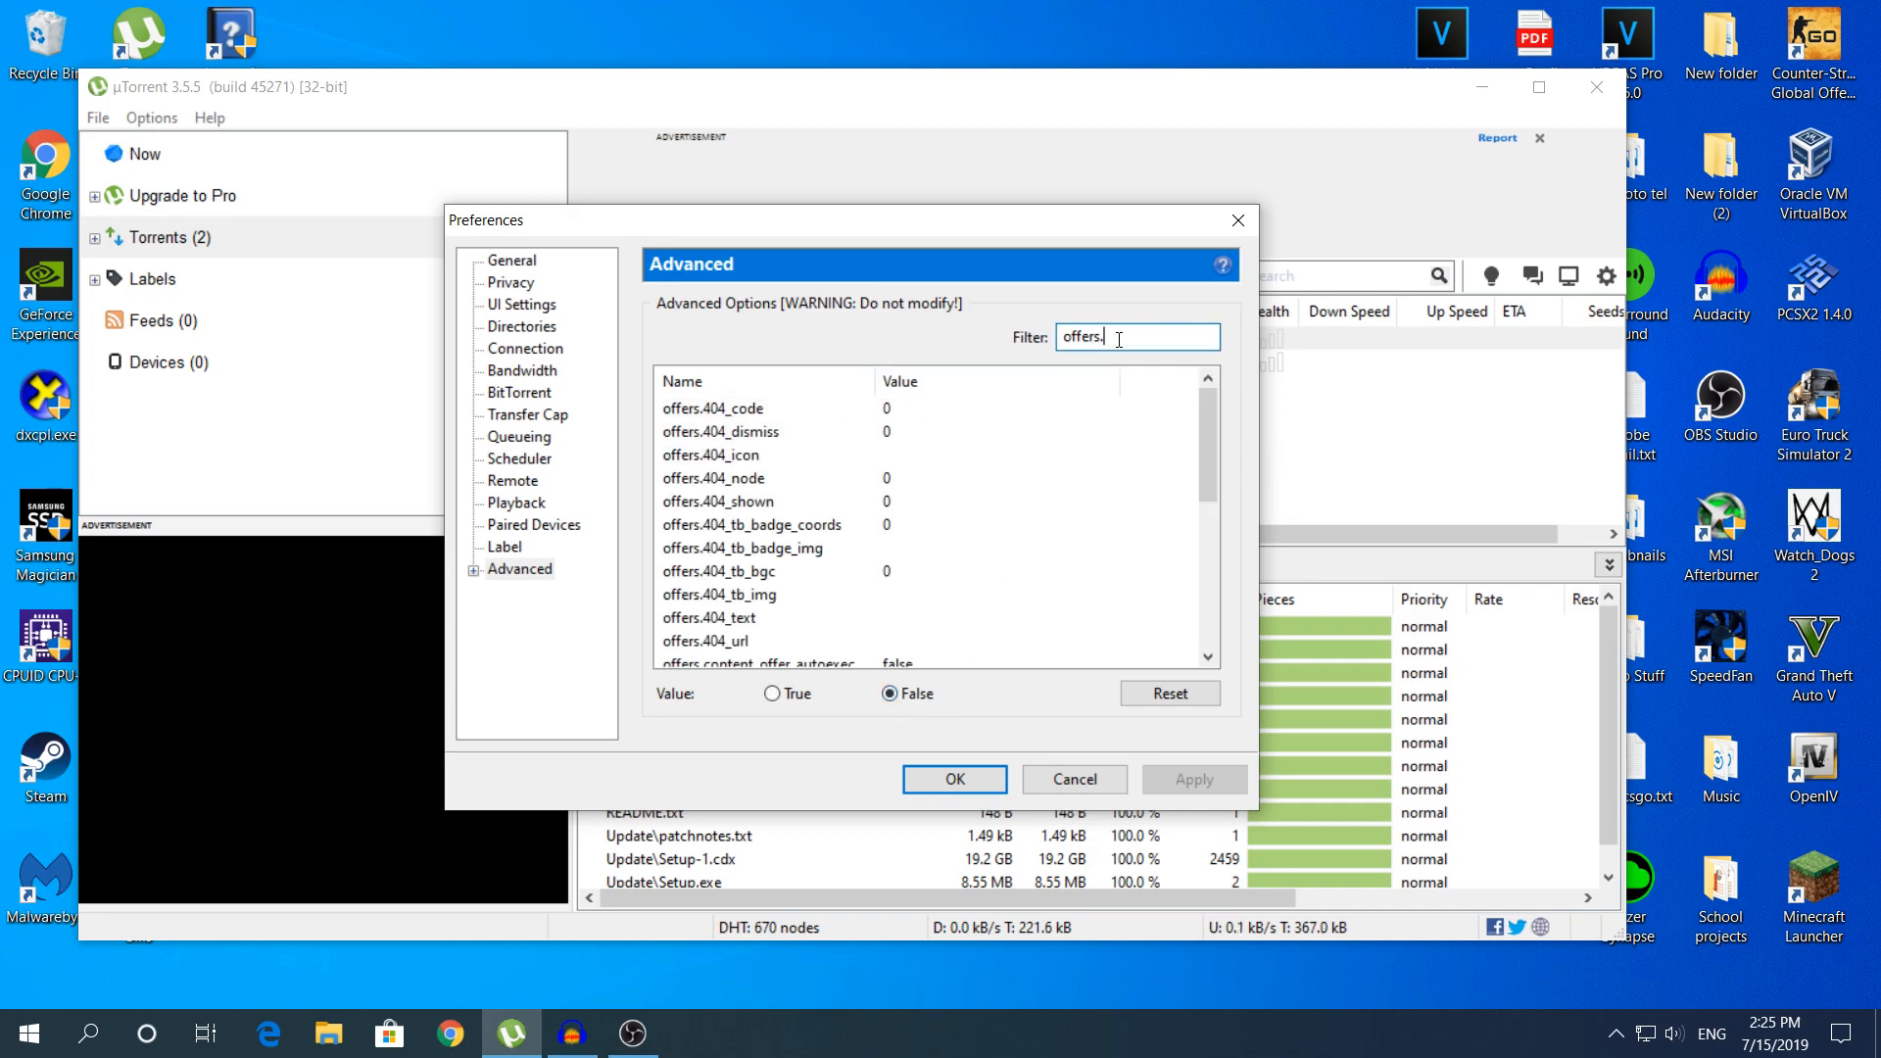
Step: Filter for 'spo', set offers.sponsored_torrent_offer to false and save with OK
{"action": "type", "text": "spo"}
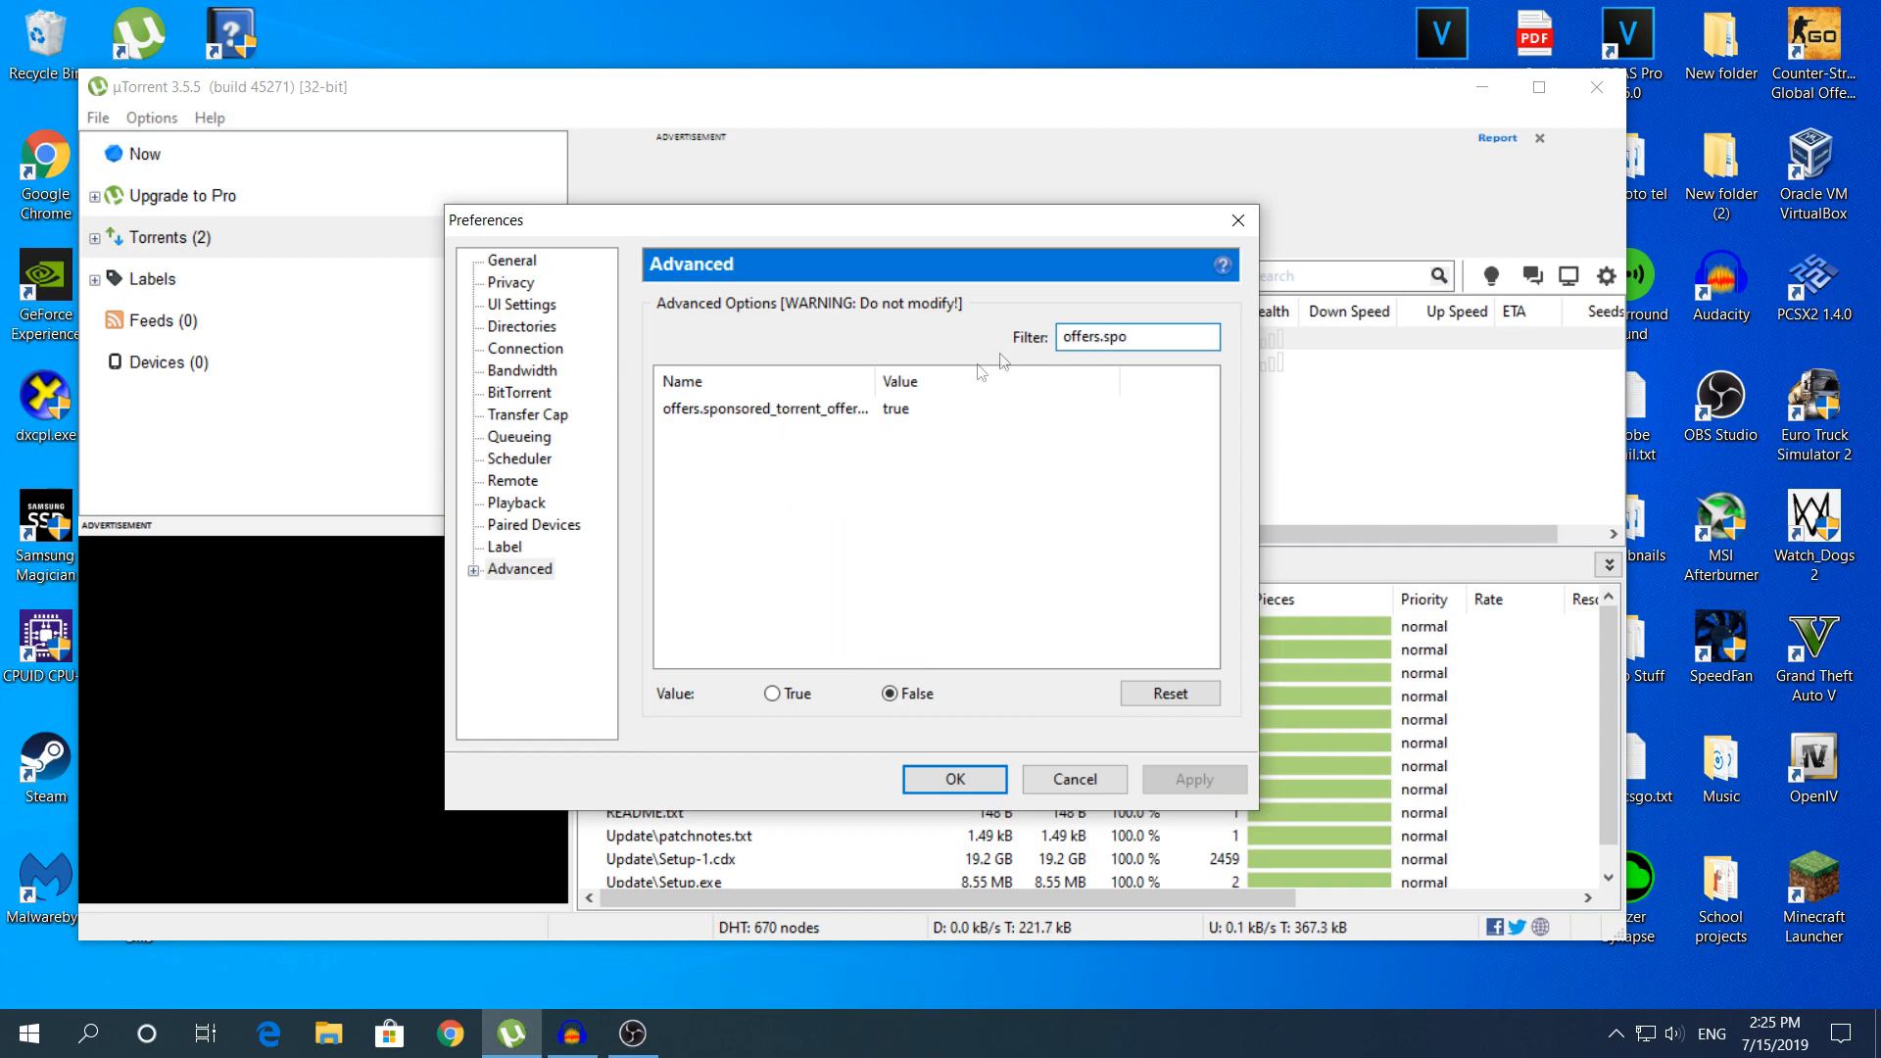
{"action": "mouse_move", "coordinate": [752, 453]}
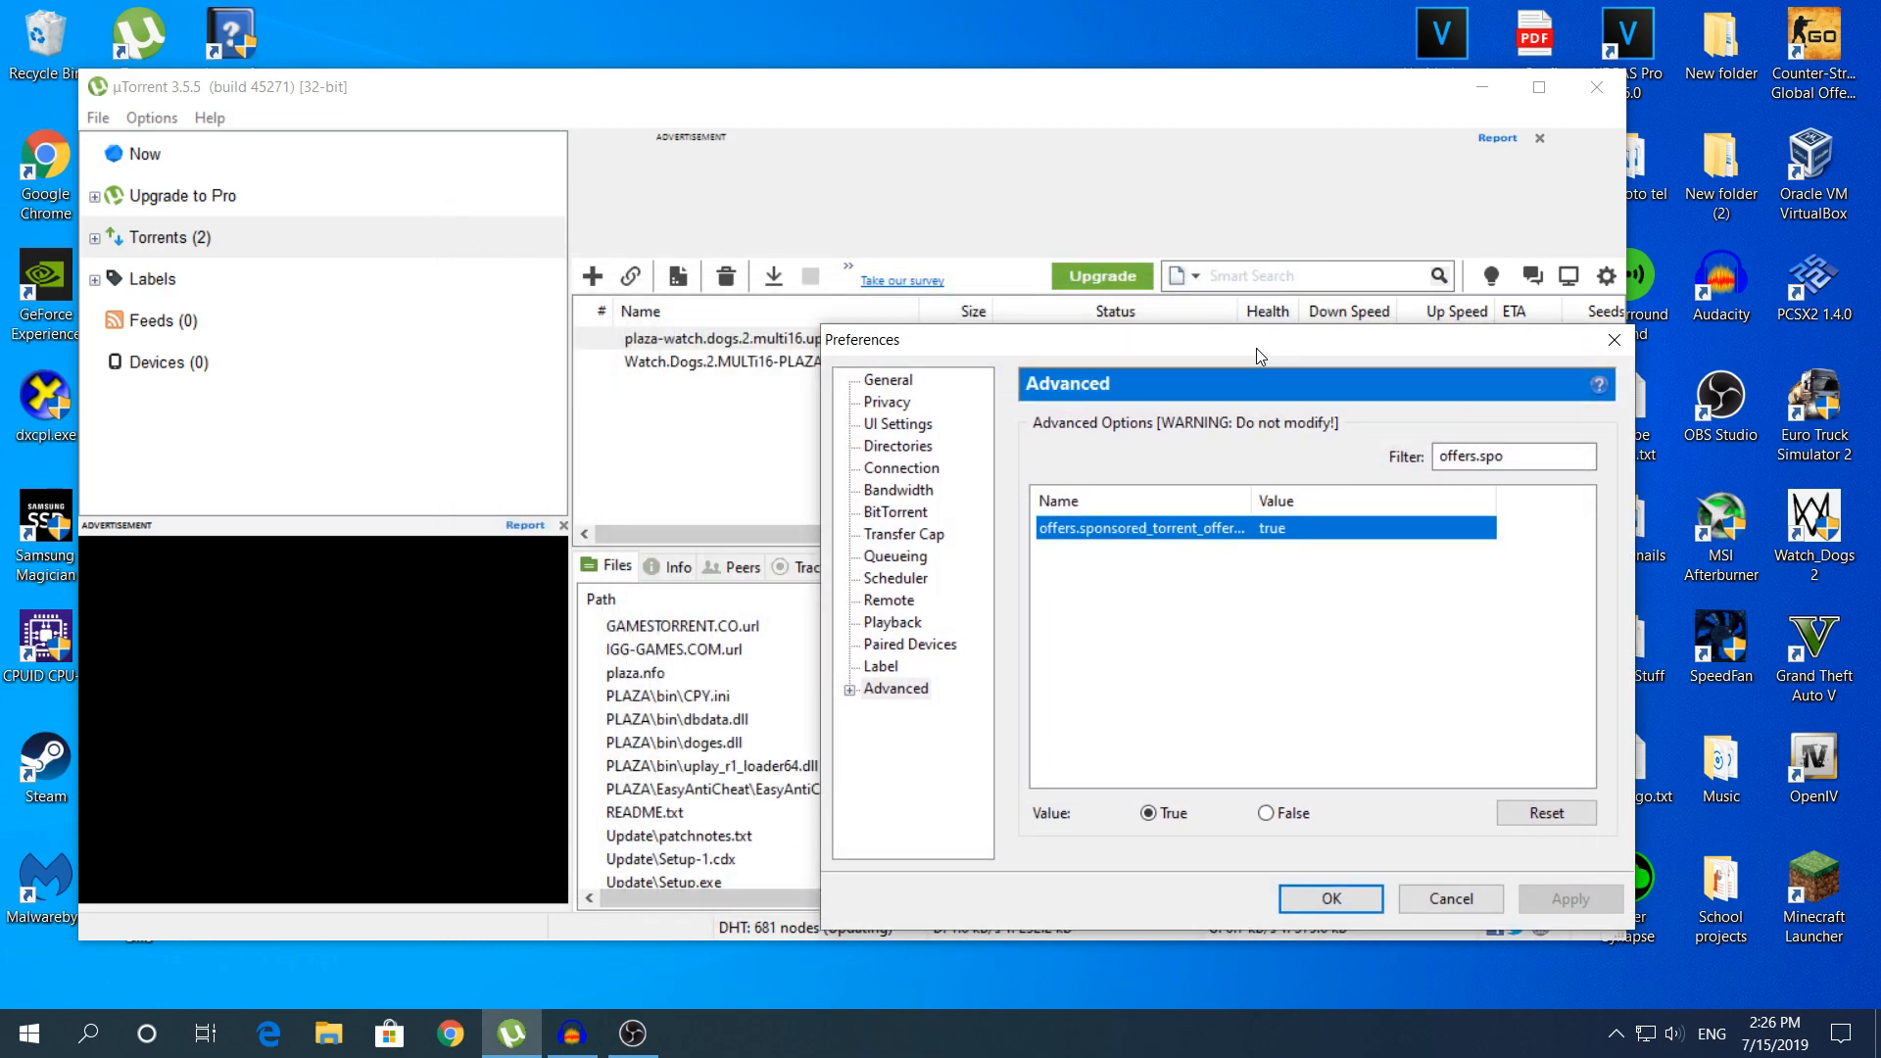
{"action": "mouse_move", "coordinate": [337, 656]}
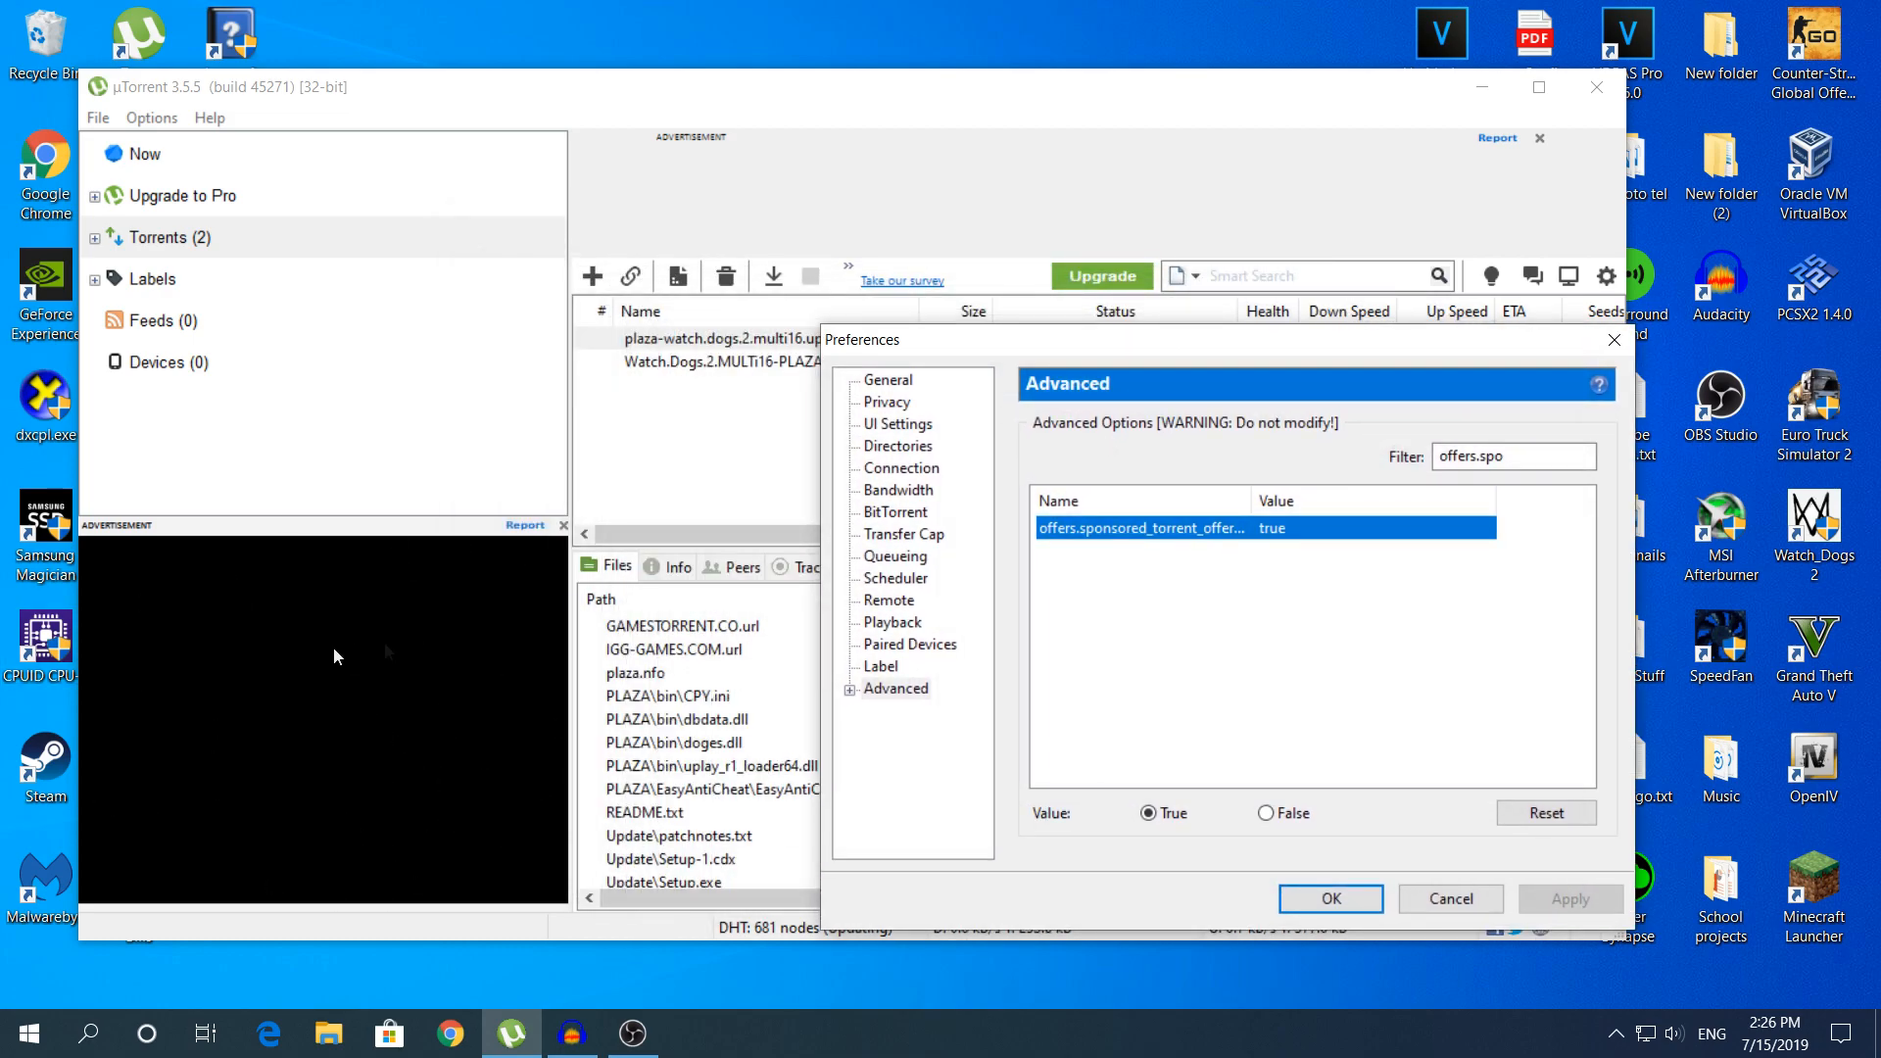
{"action": "mouse_move", "coordinate": [1083, 384]}
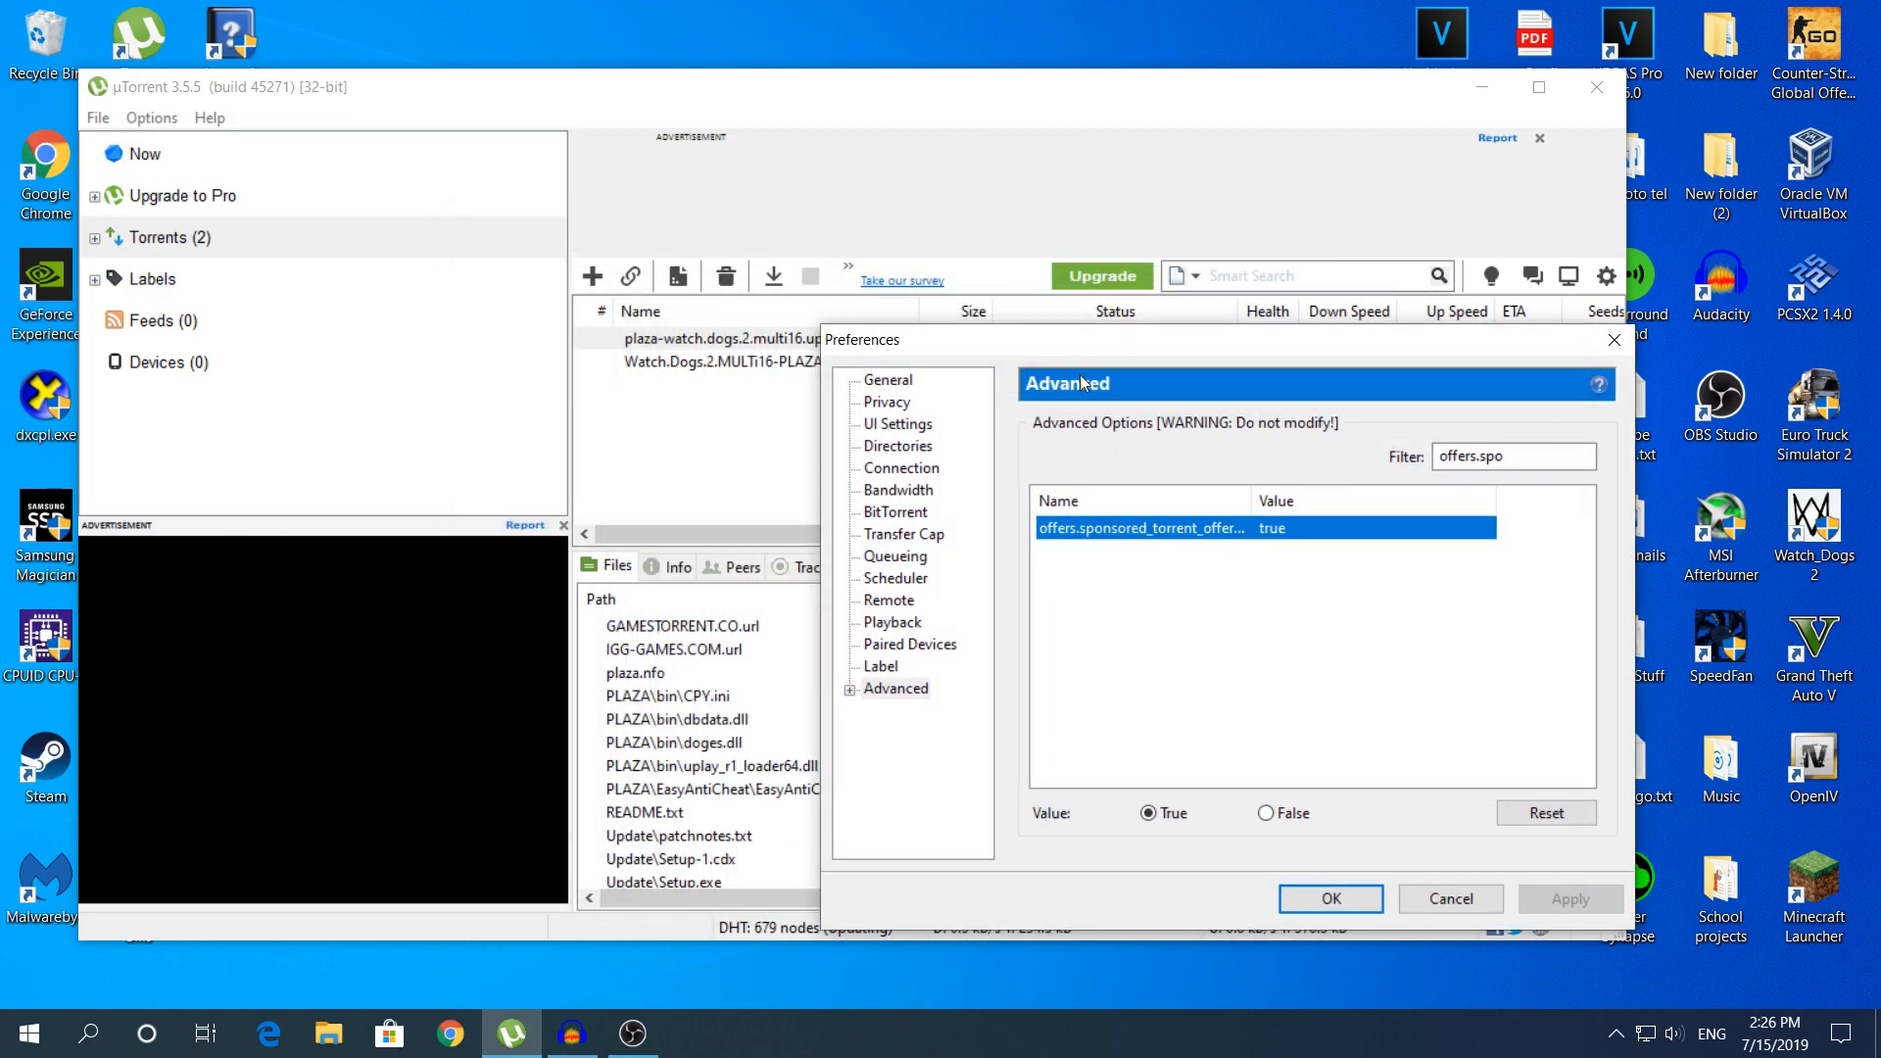
{"action": "left_click", "coordinate": [1264, 813]}
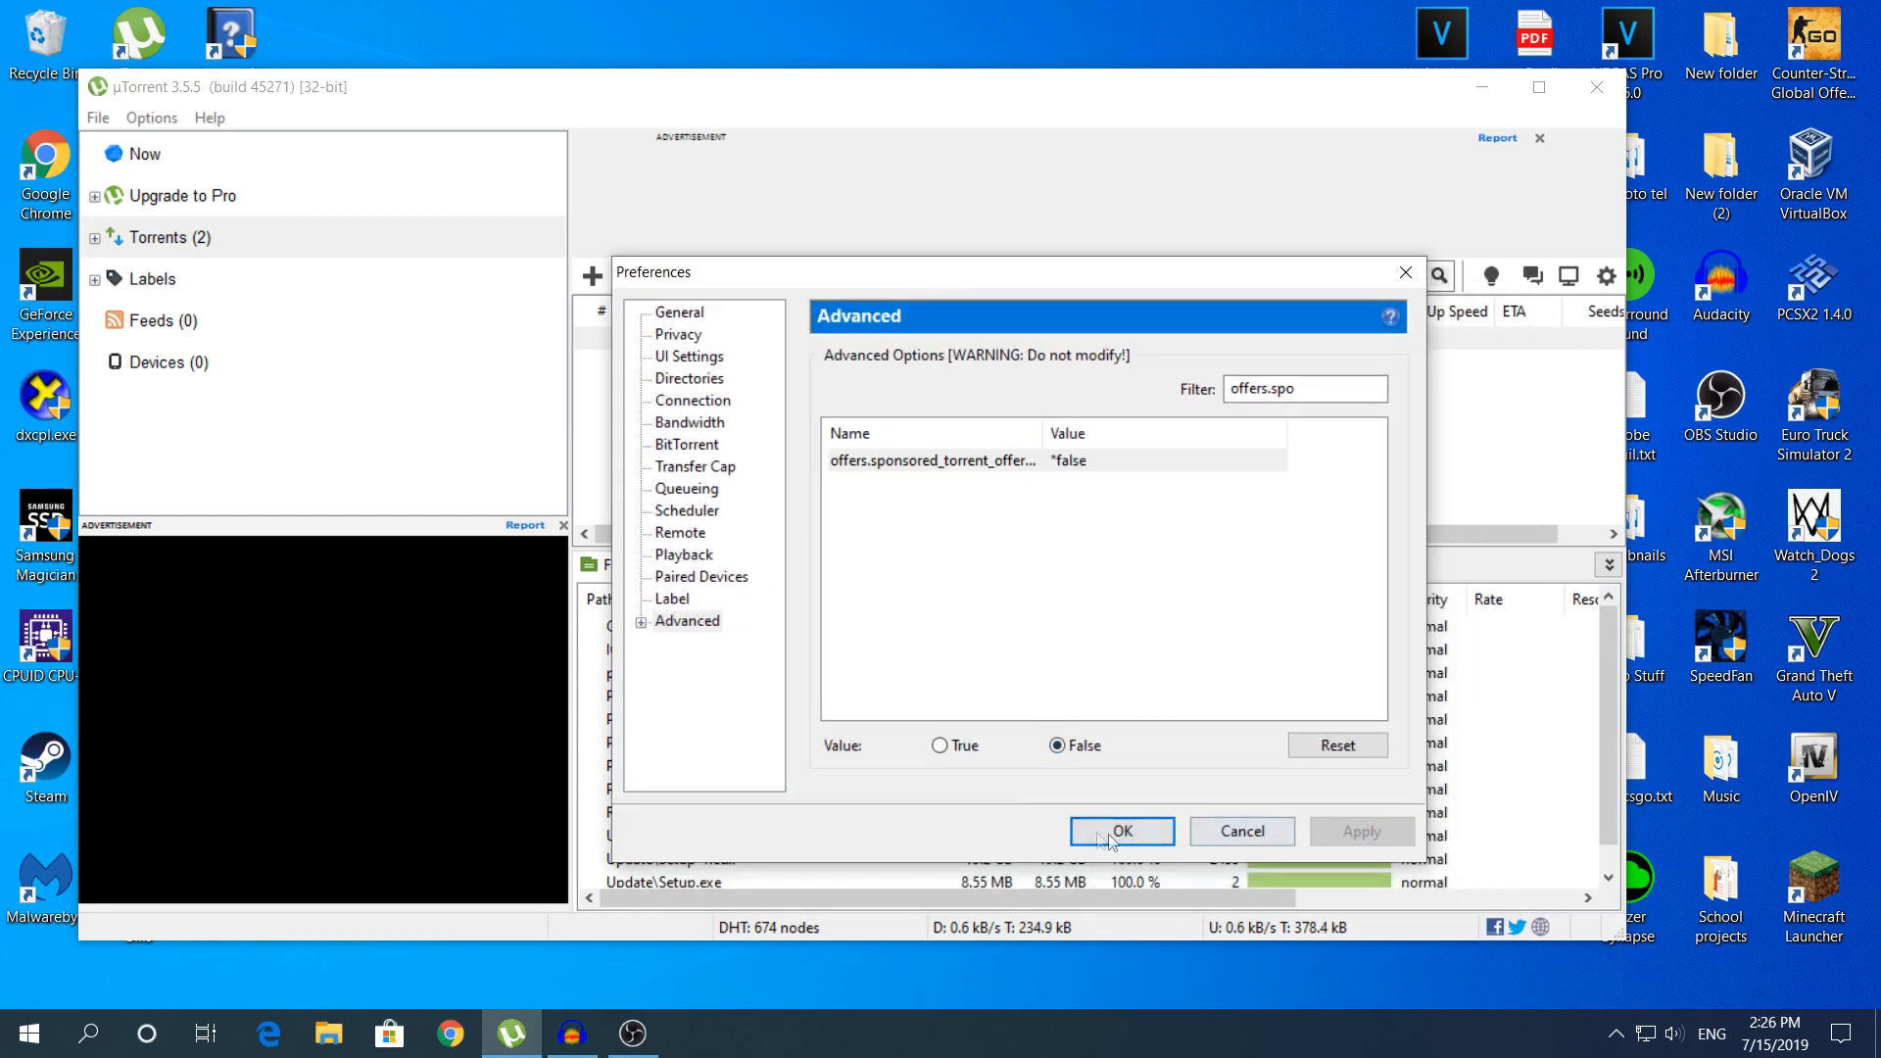
{"action": "left_click", "coordinate": [1121, 831]}
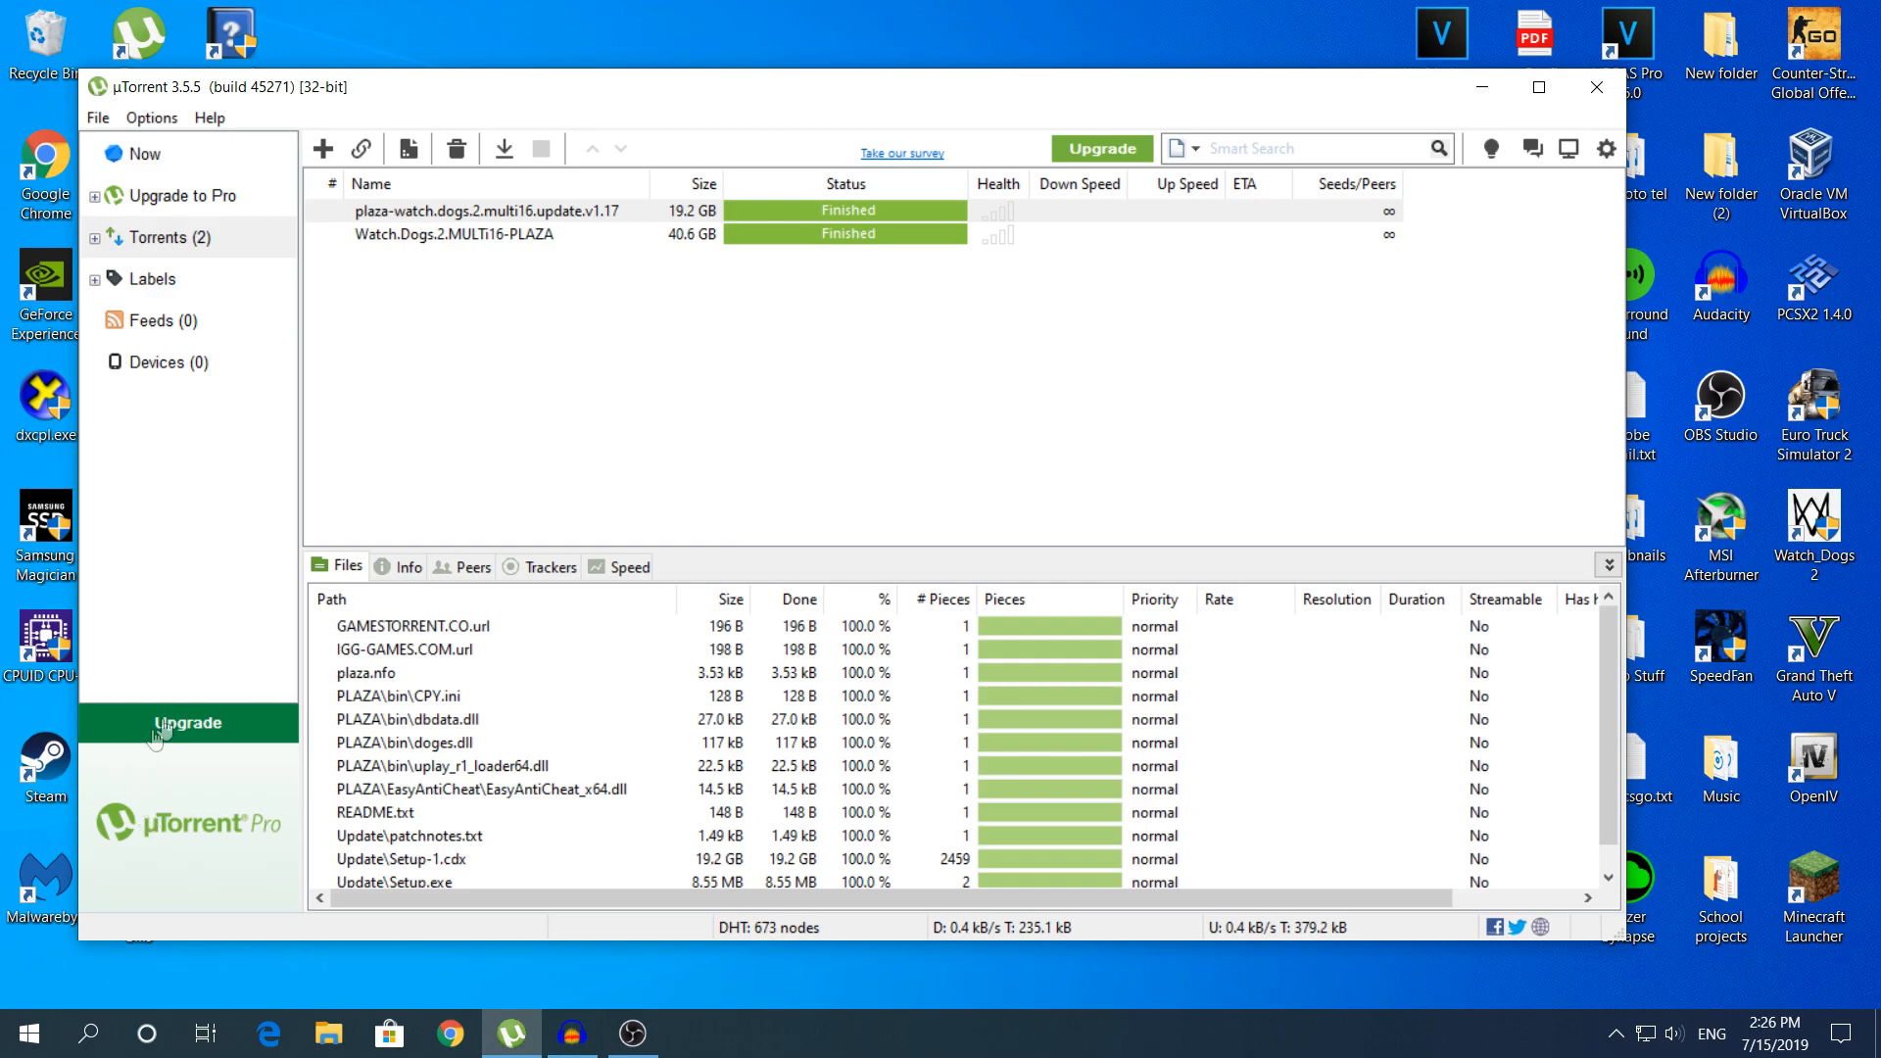
{"action": "mouse_move", "coordinate": [605, 794]}
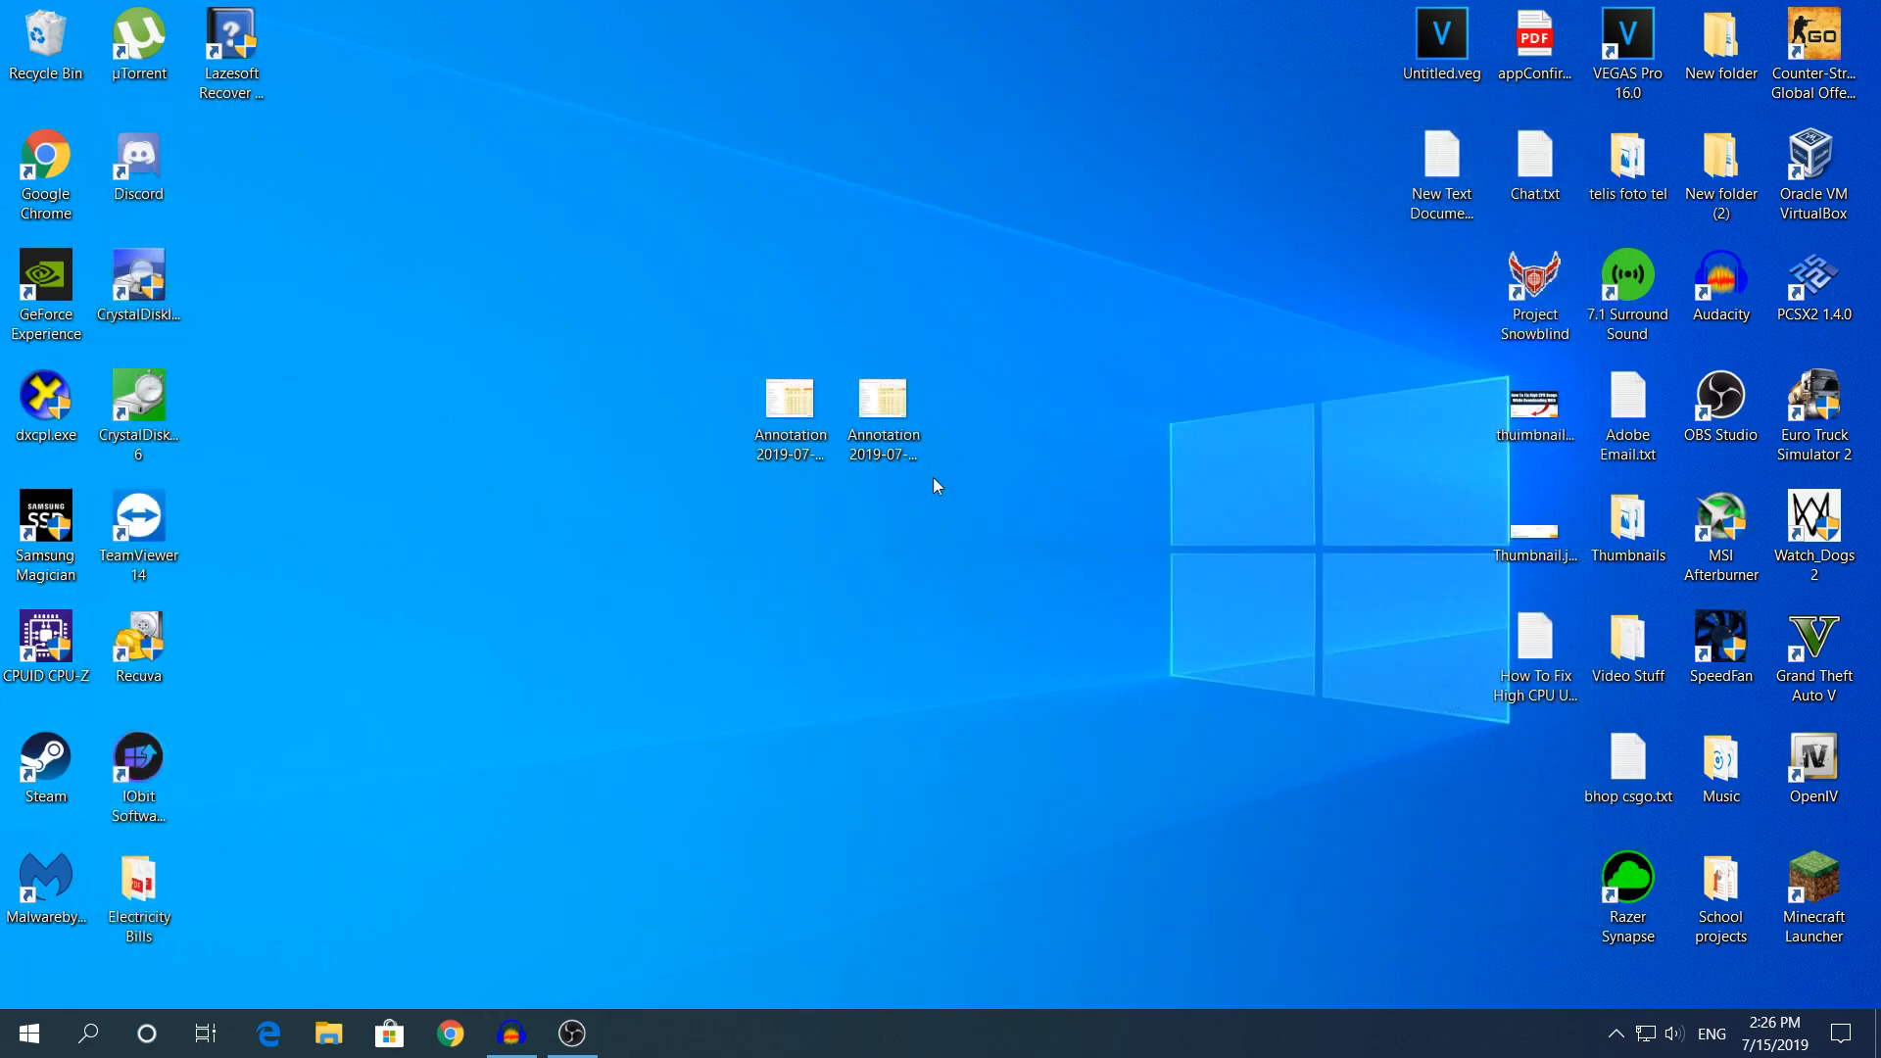
Step: Reopen the Annotation screenshot showing µTorrent at 9.6% CPU in Photos
{"action": "left_click", "coordinate": [882, 408]}
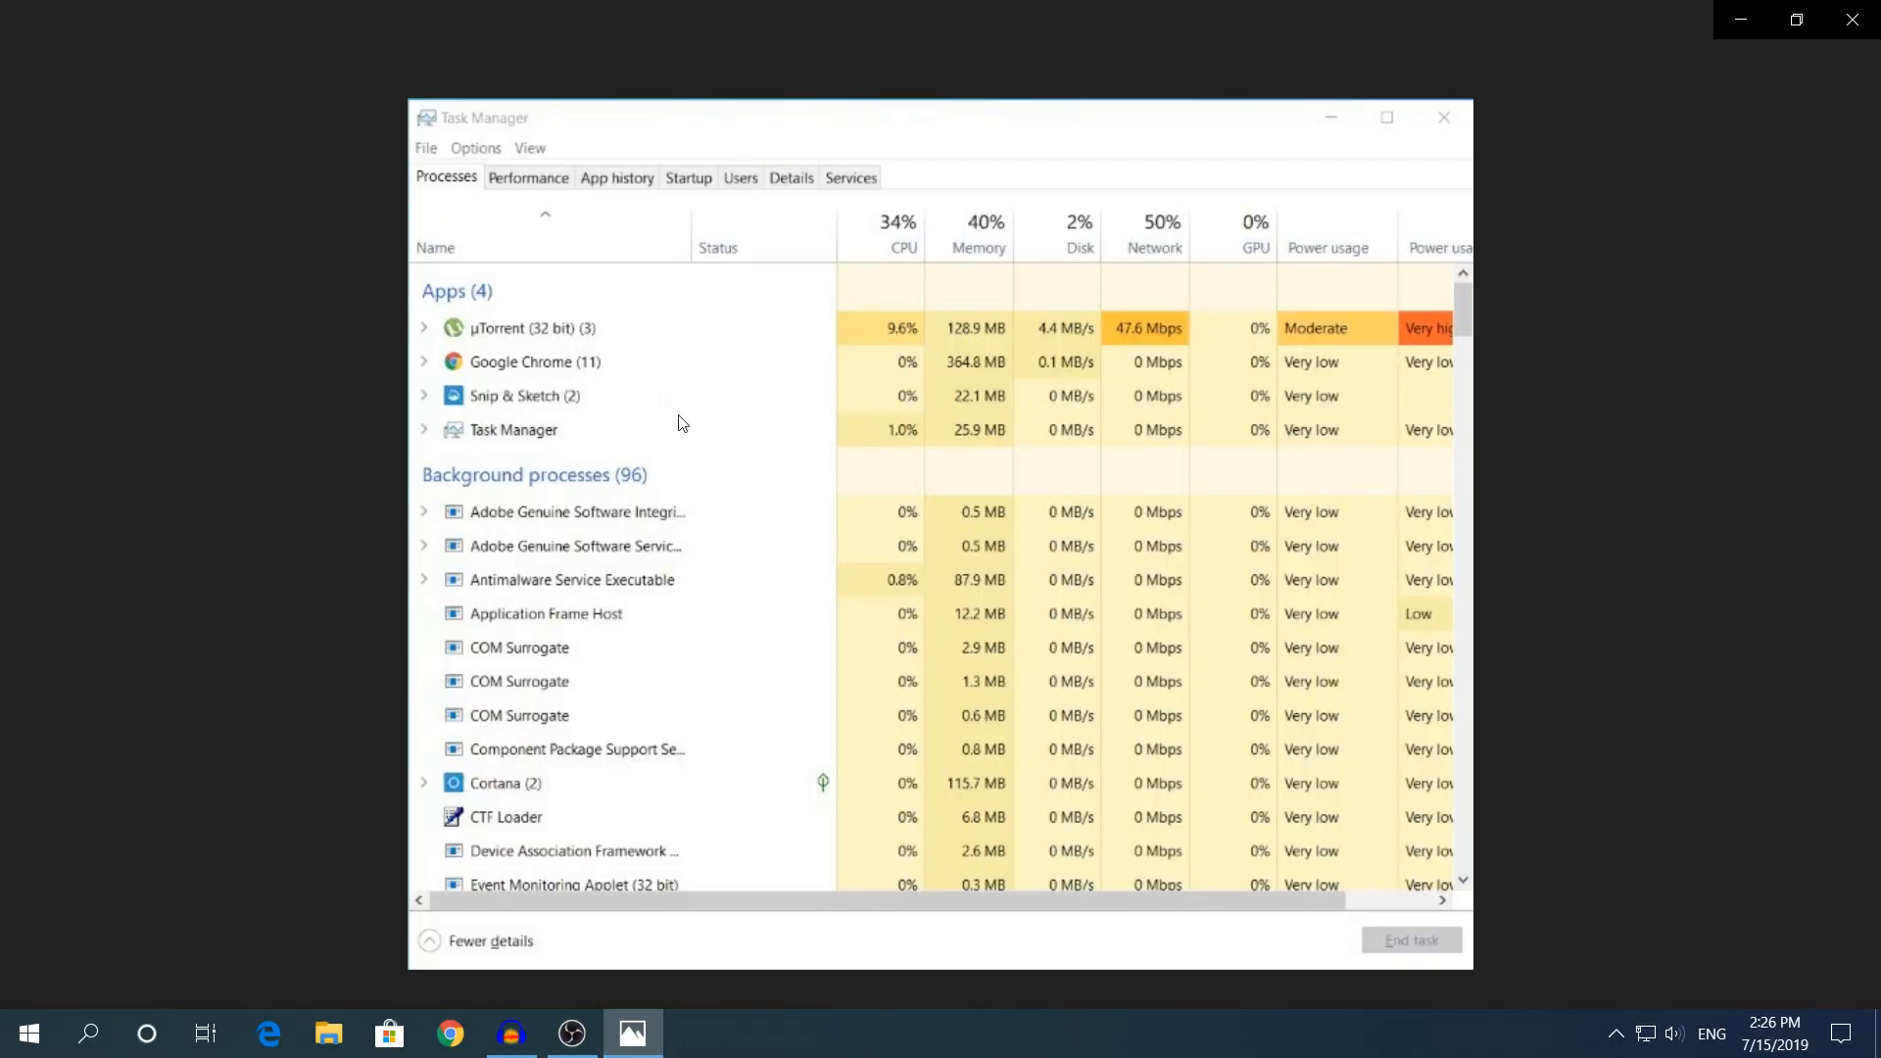
{"action": "left_click", "coordinate": [633, 1033]}
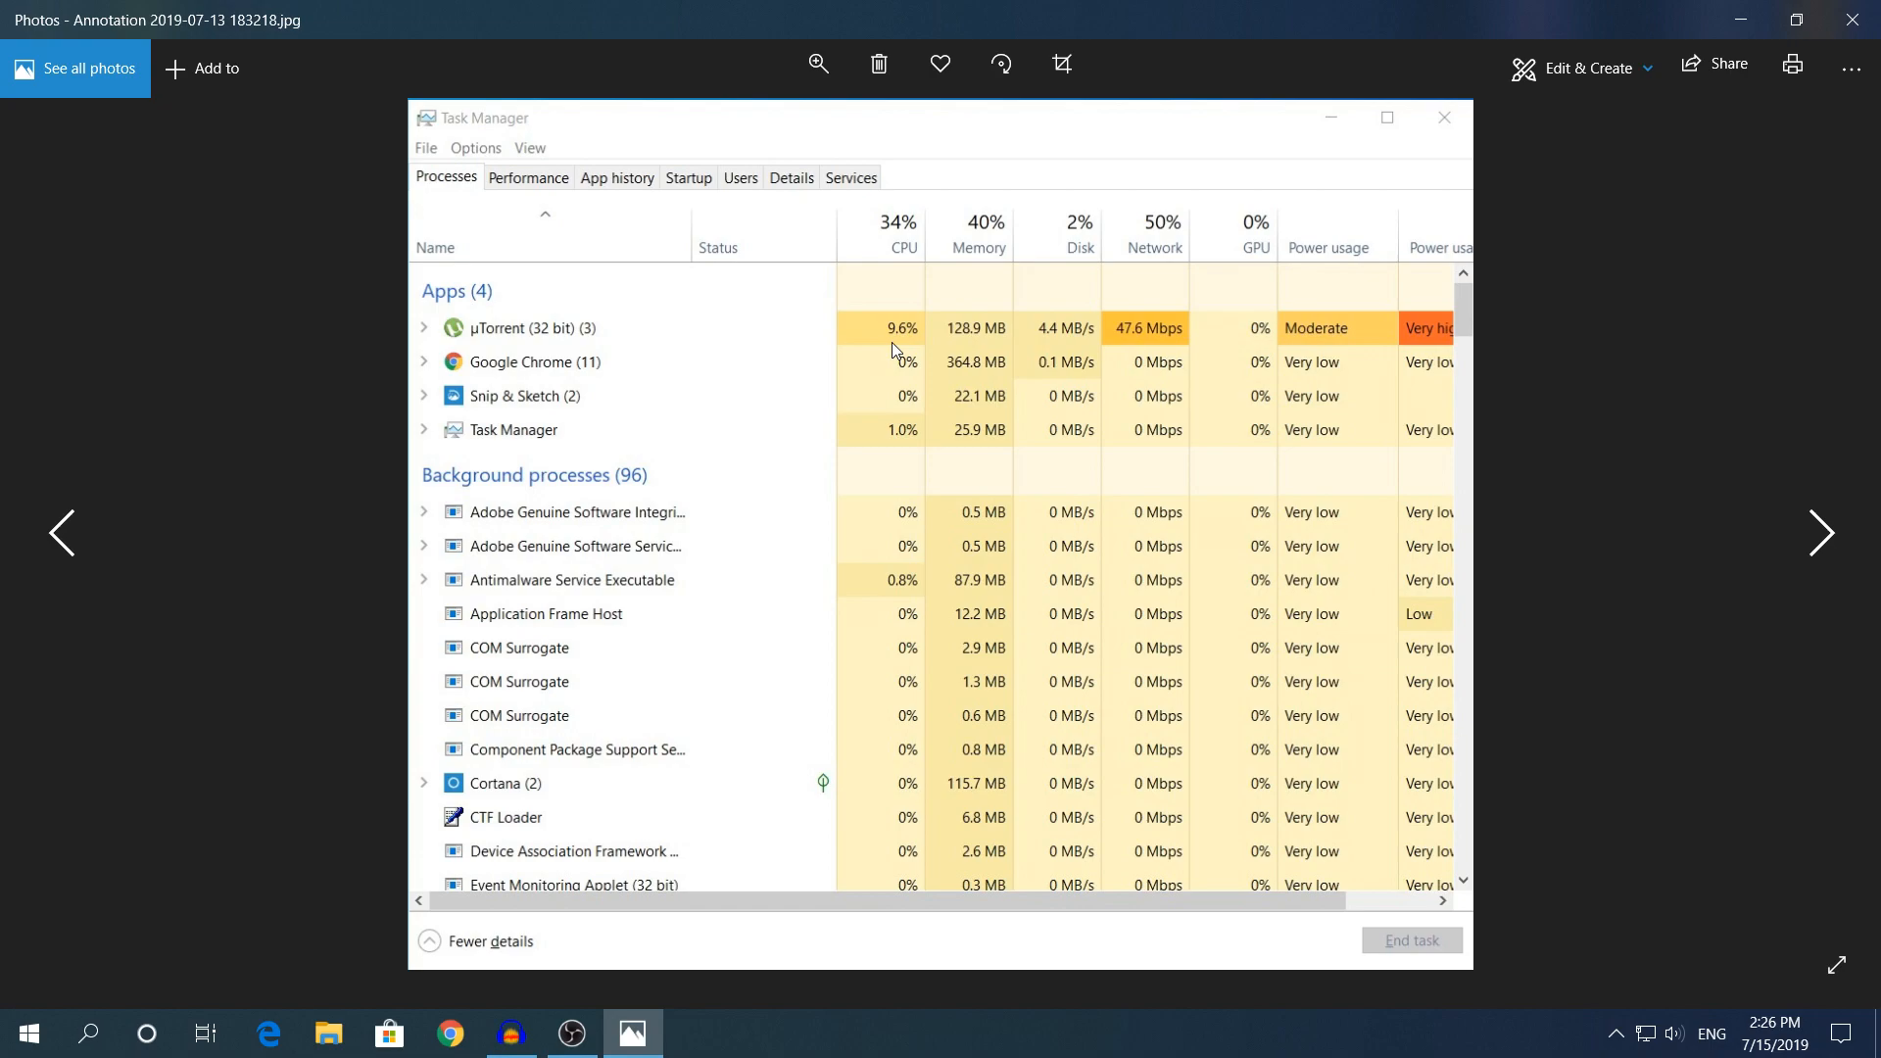
{"action": "mouse_move", "coordinate": [1486, 211]}
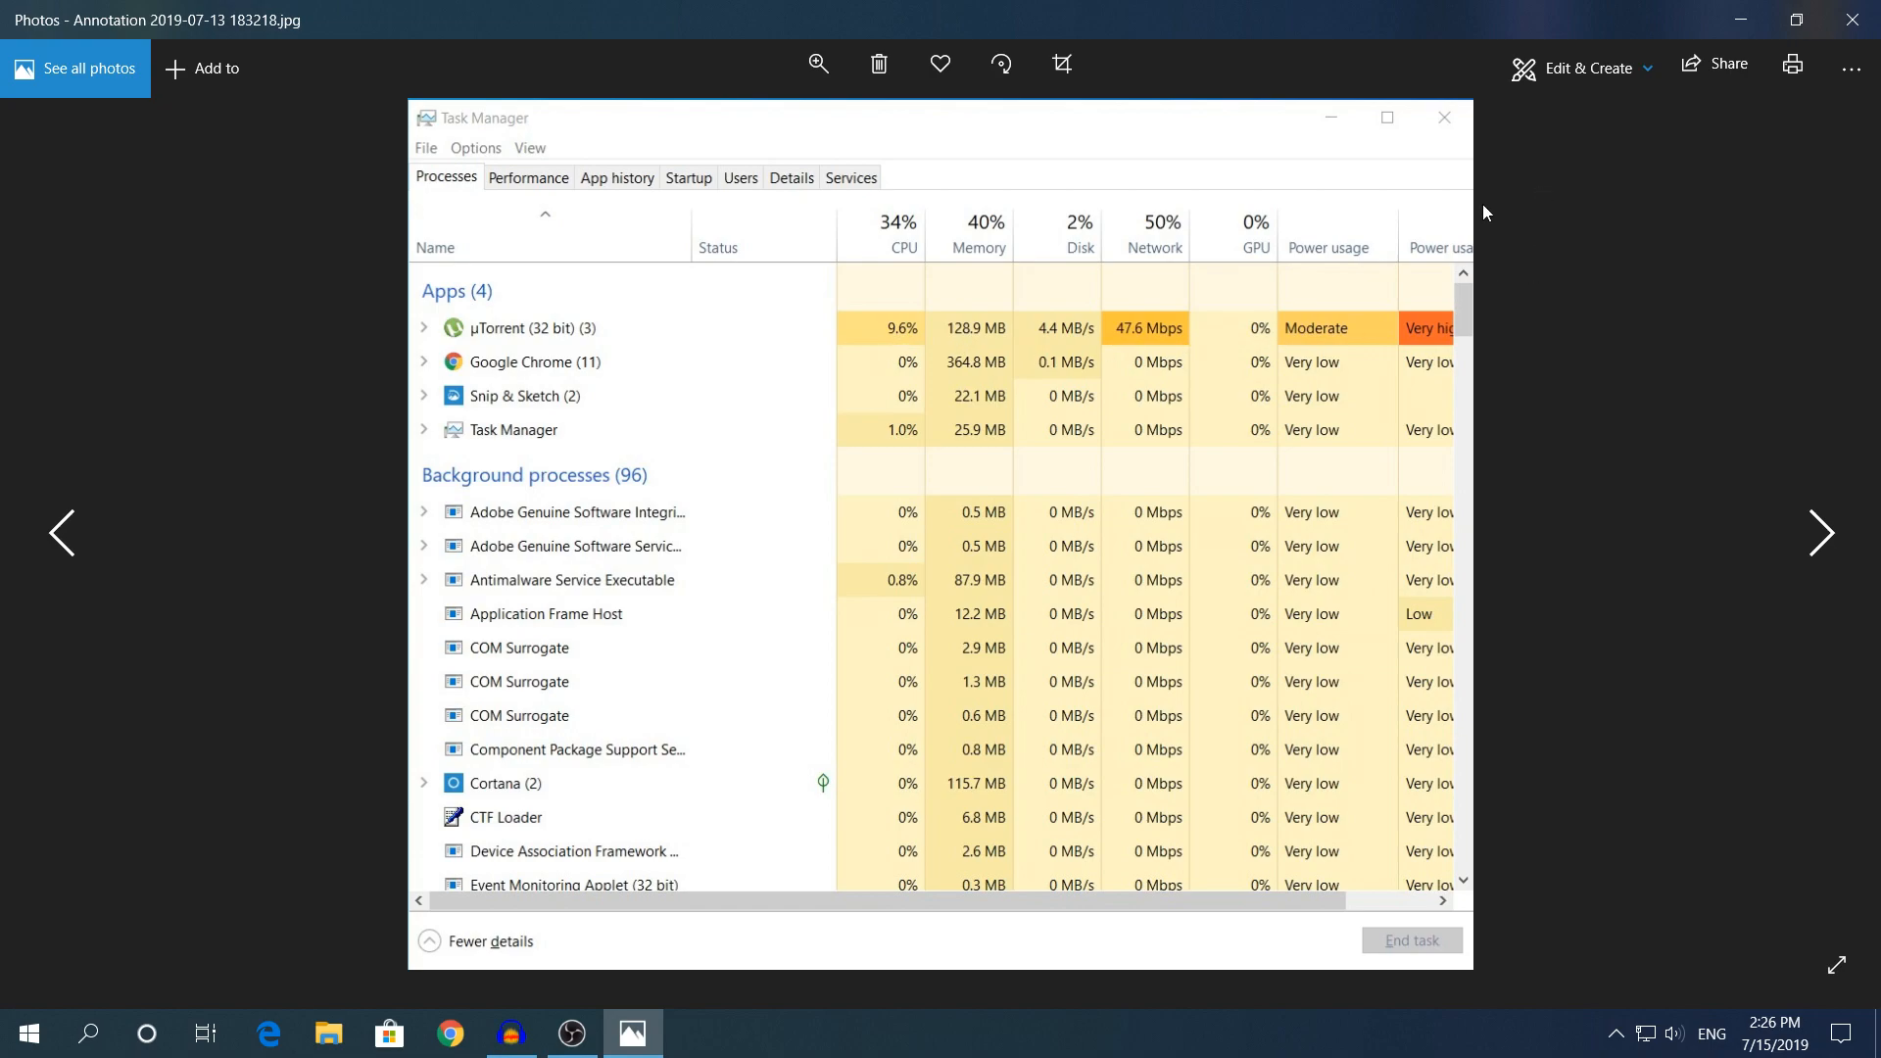
{"action": "mouse_move", "coordinate": [1544, 182]}
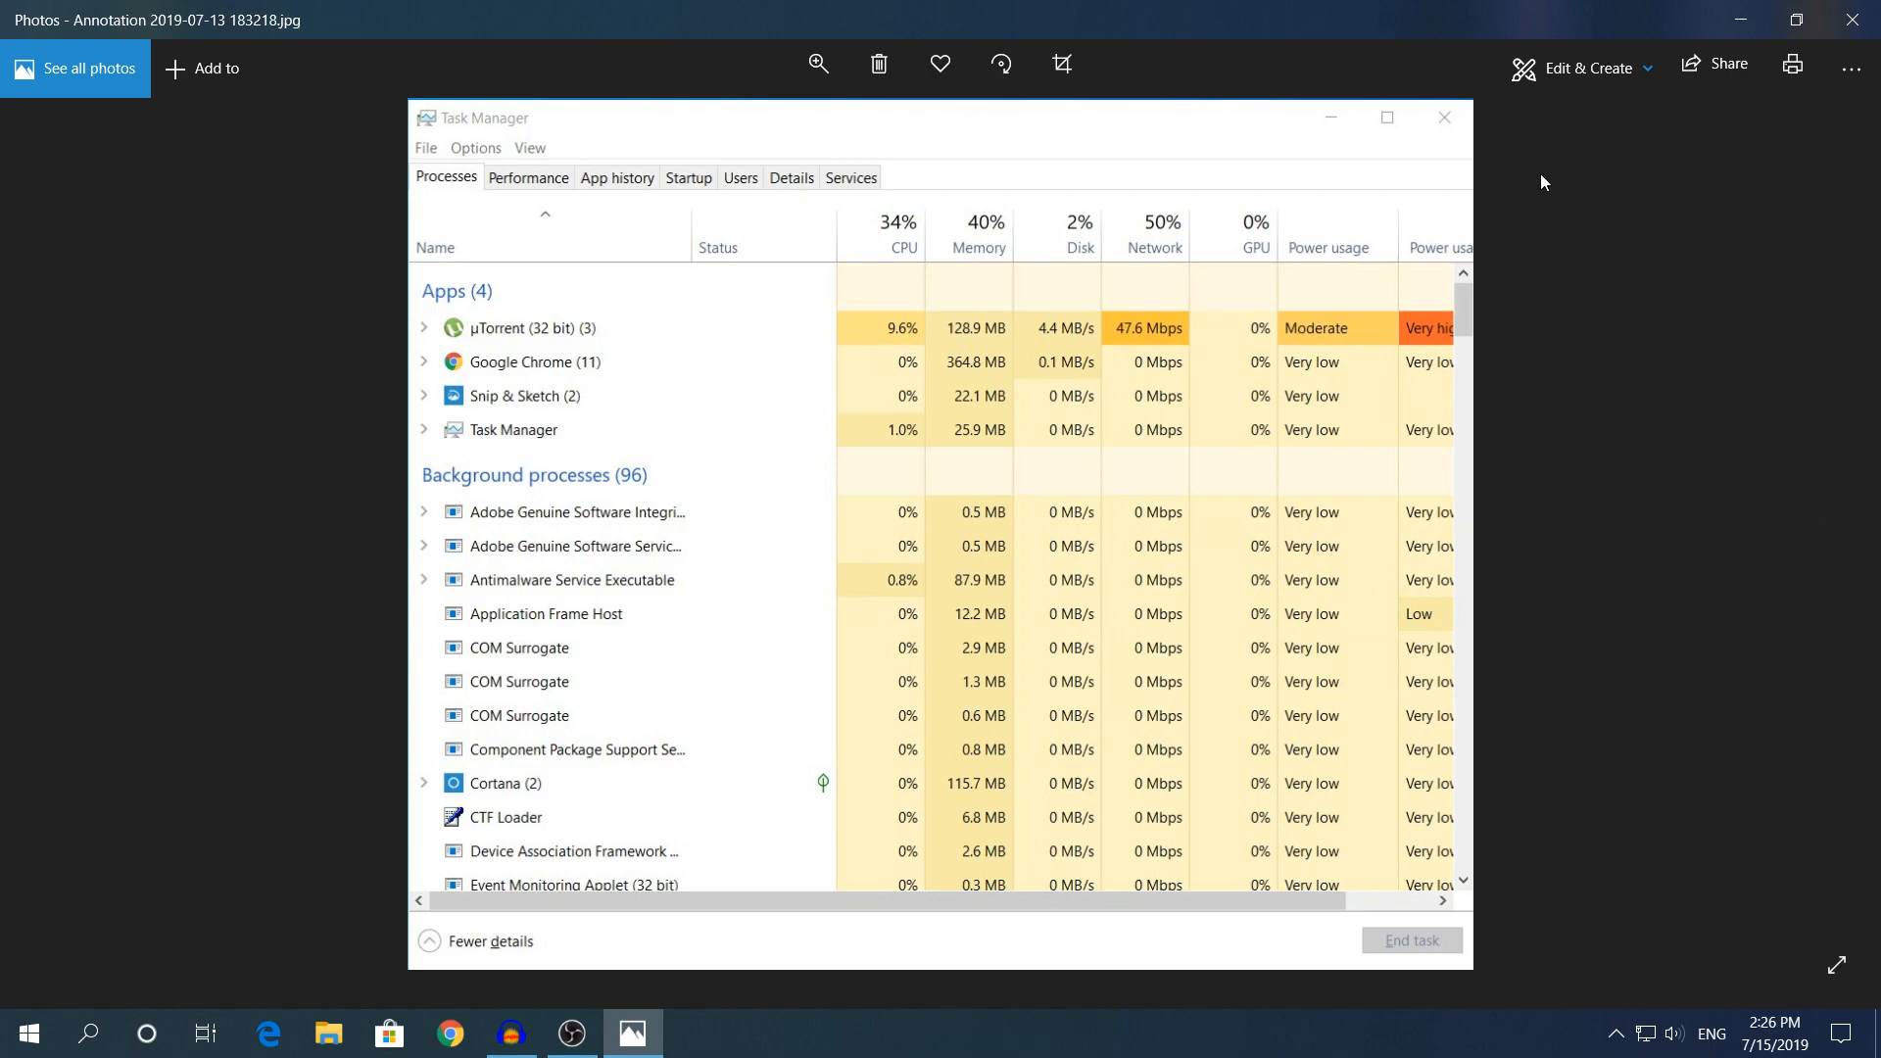